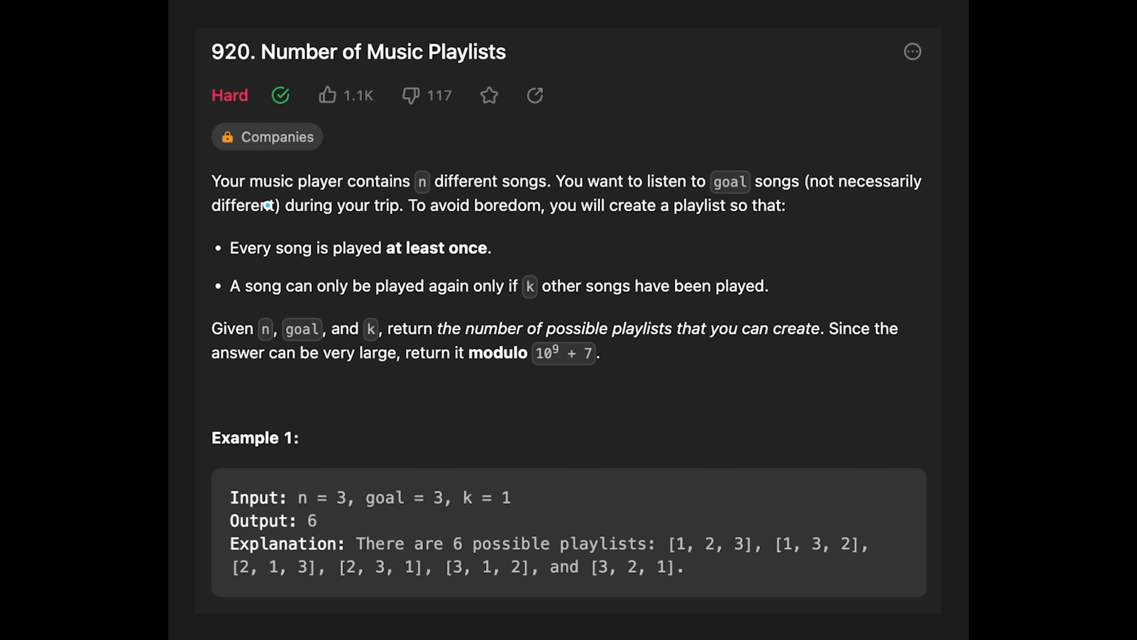
{"action": "mouse_move", "coordinate": [522, 206]}
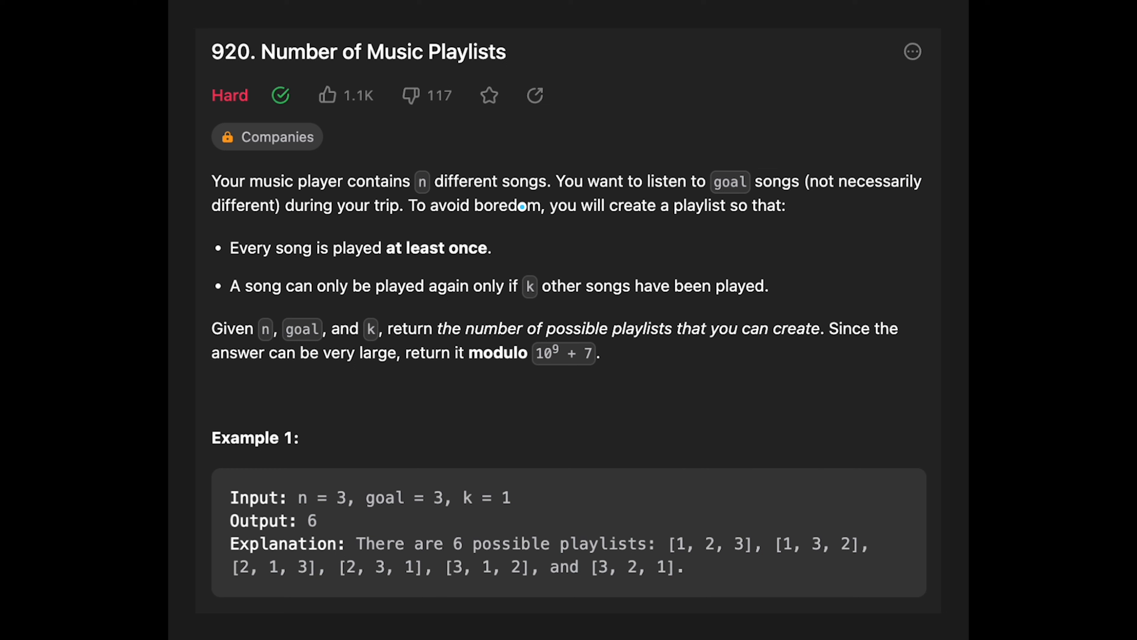
{"action": "mouse_move", "coordinate": [706, 197]}
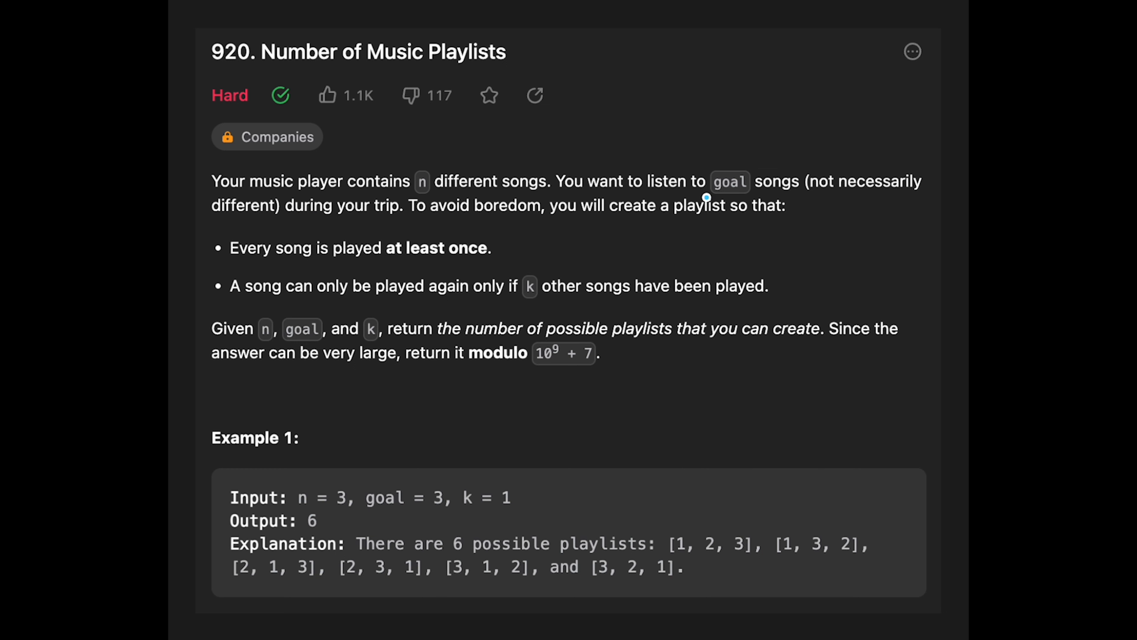
{"action": "mouse_move", "coordinate": [283, 221]}
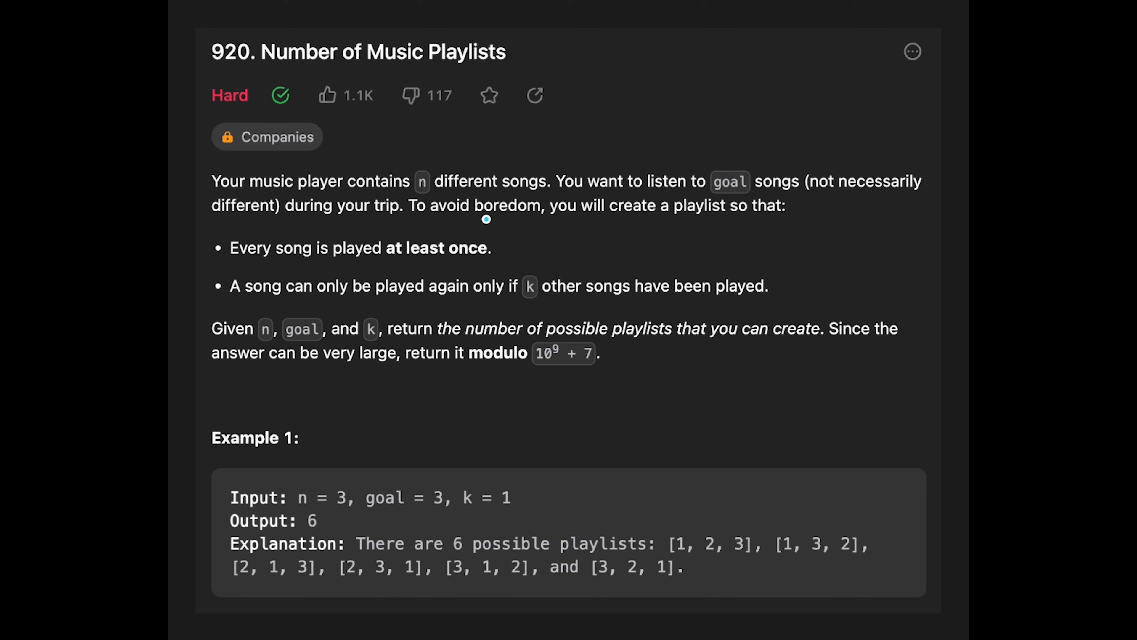
{"action": "mouse_move", "coordinate": [744, 224]}
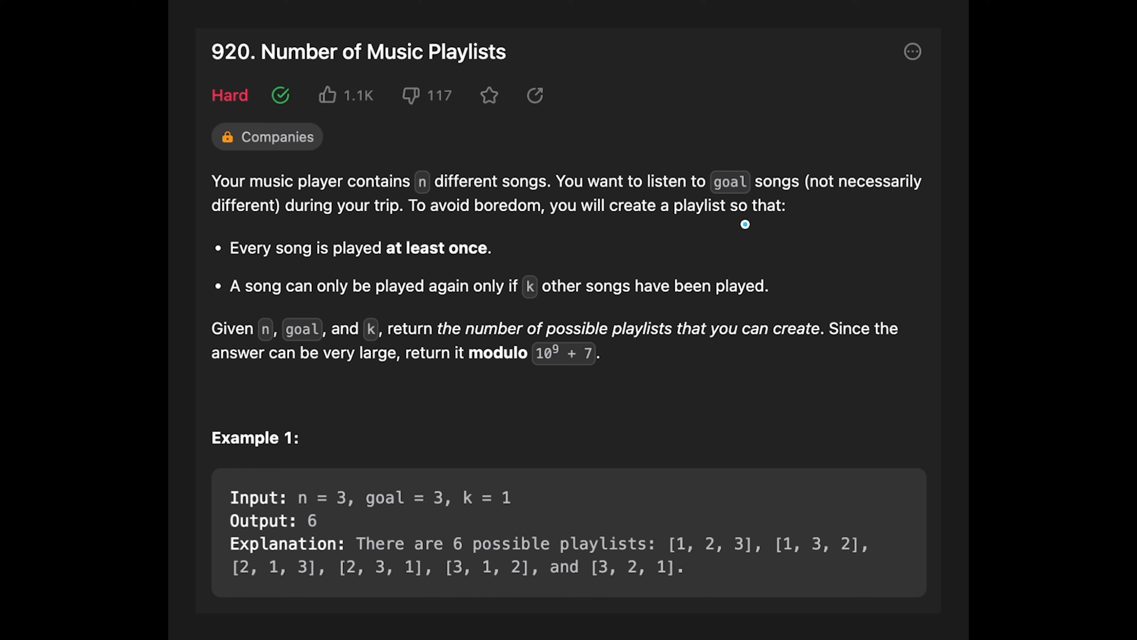
{"action": "mouse_move", "coordinate": [363, 270]}
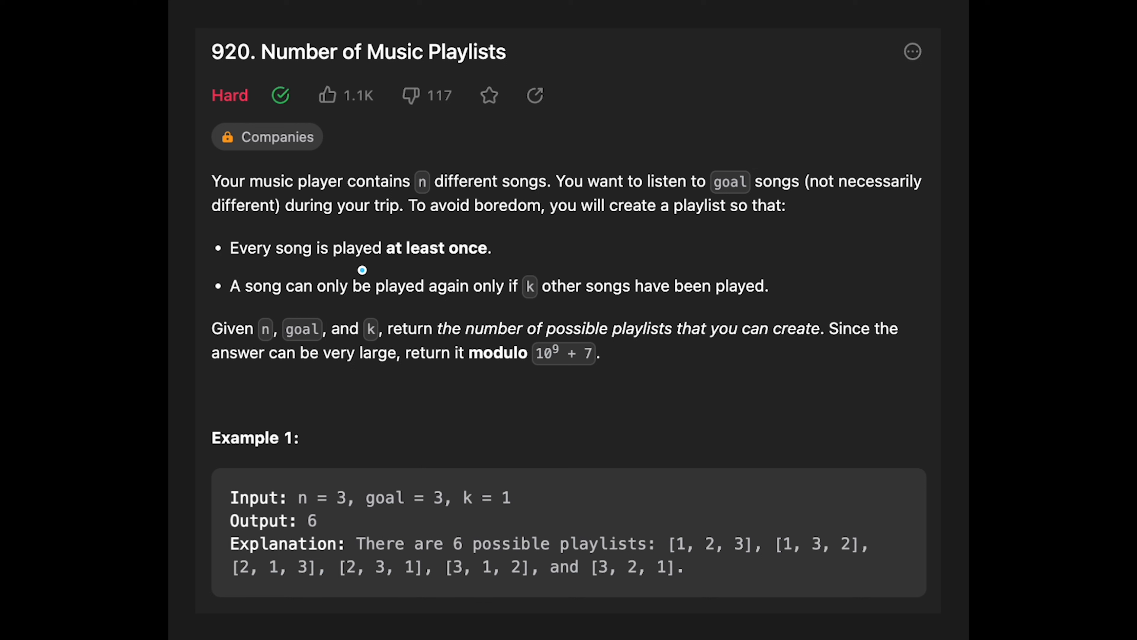
{"action": "mouse_move", "coordinate": [300, 310]}
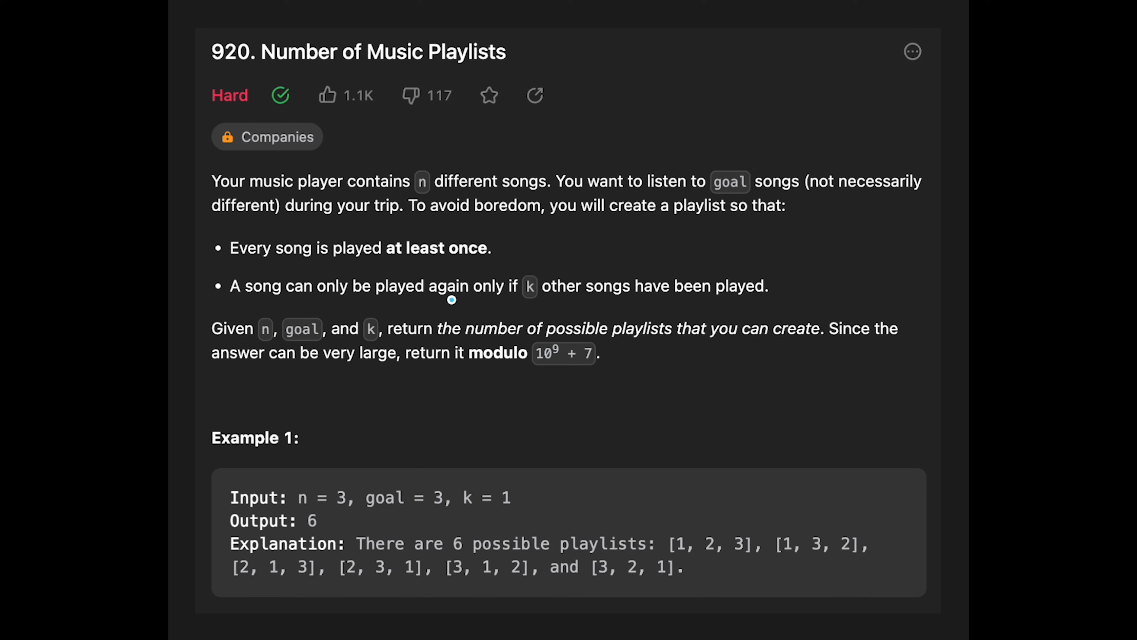
{"action": "mouse_move", "coordinate": [601, 298]}
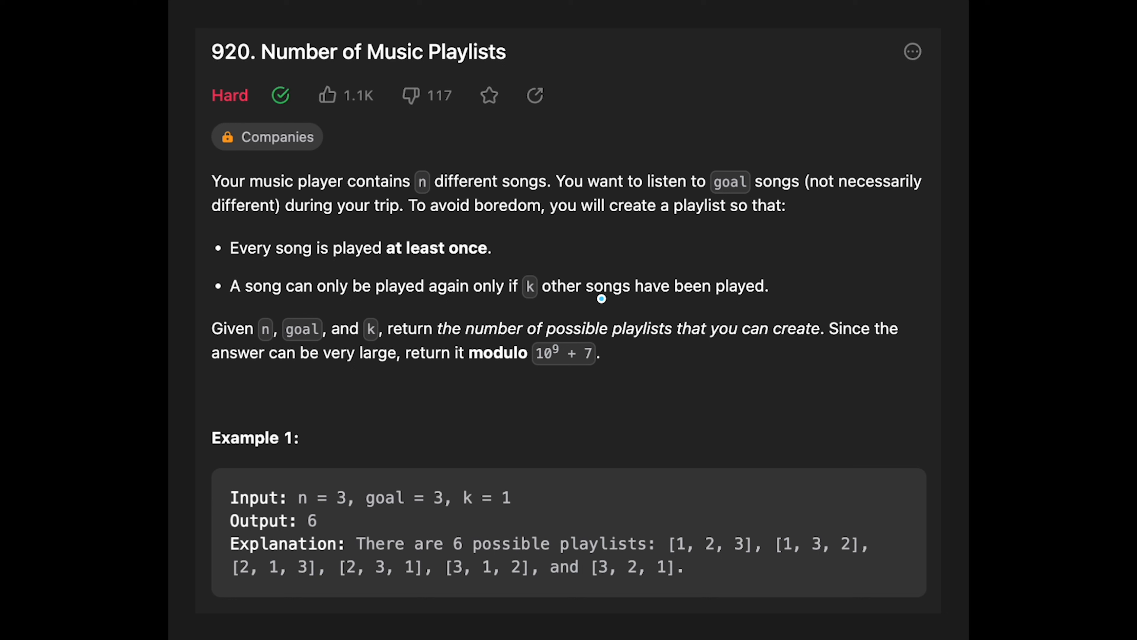
{"action": "mouse_move", "coordinate": [559, 319]}
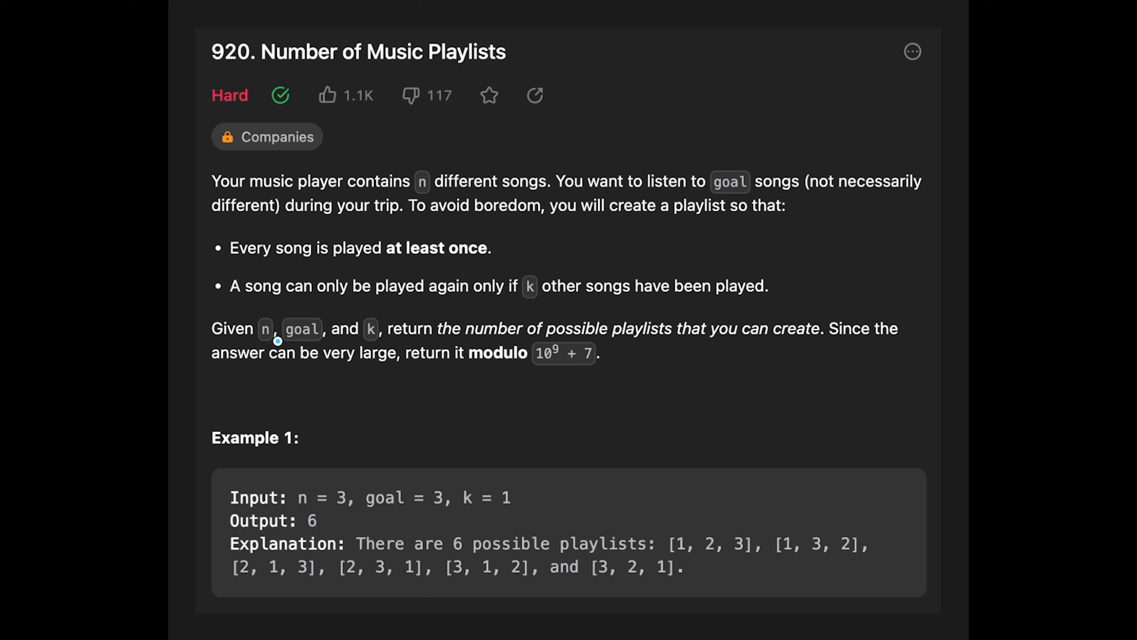
{"action": "mouse_move", "coordinate": [497, 343]}
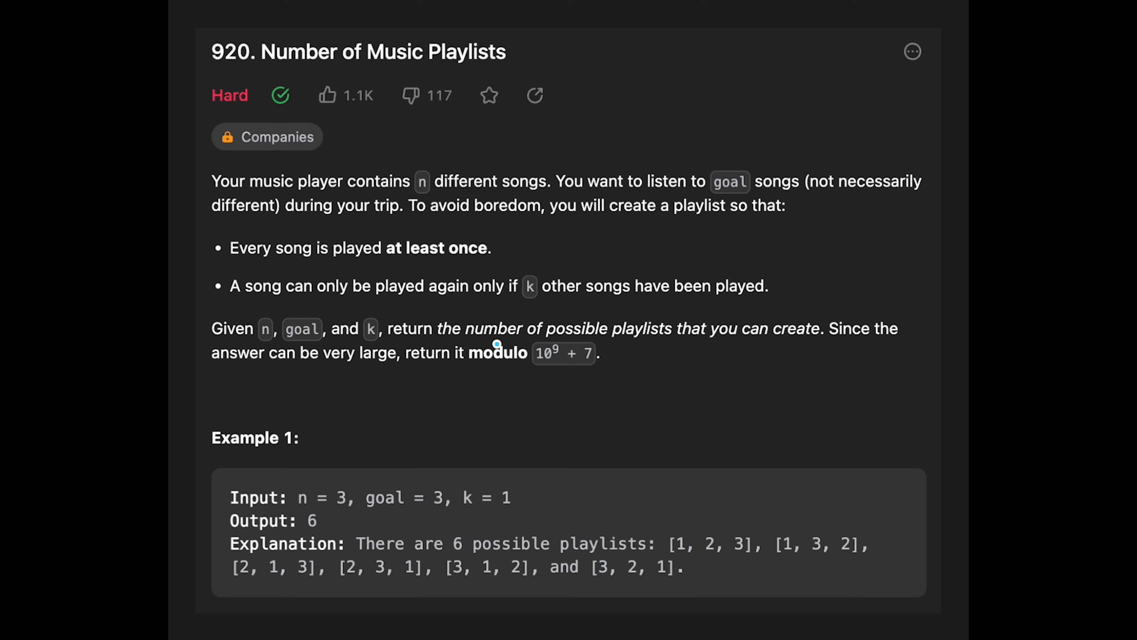
{"action": "mouse_move", "coordinate": [733, 339]}
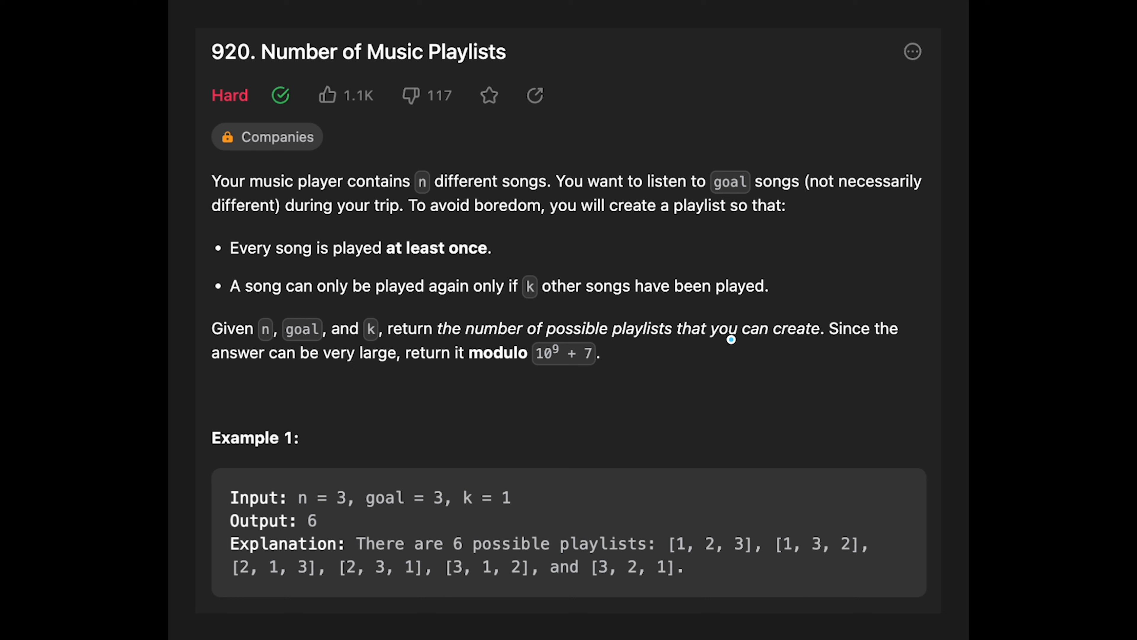
{"action": "mouse_move", "coordinate": [277, 368]}
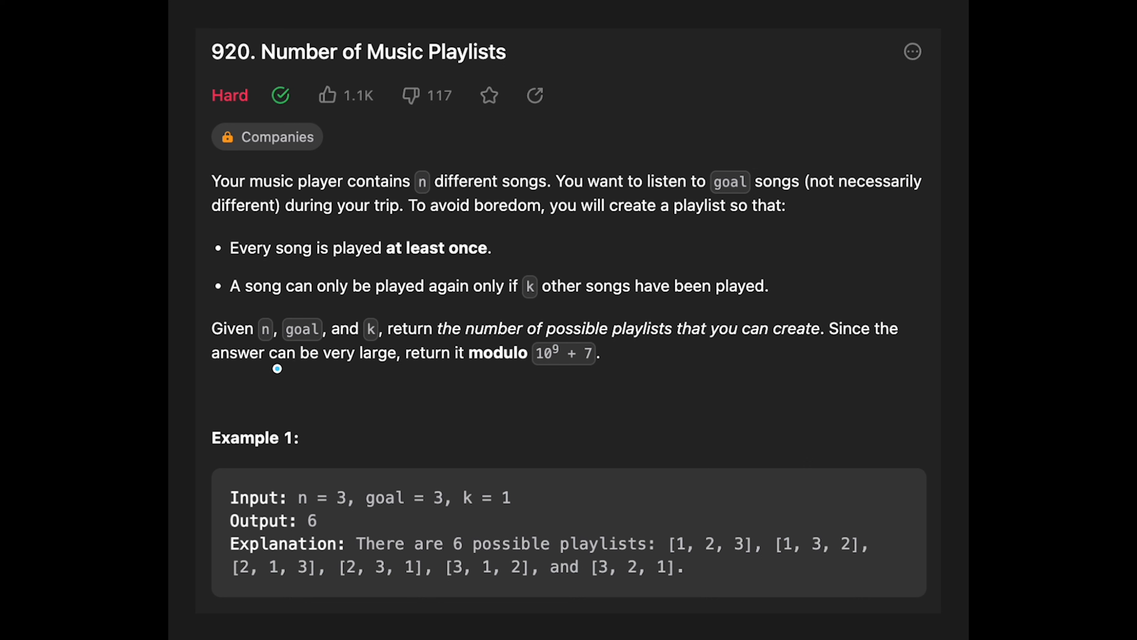
{"action": "mouse_move", "coordinate": [492, 369]}
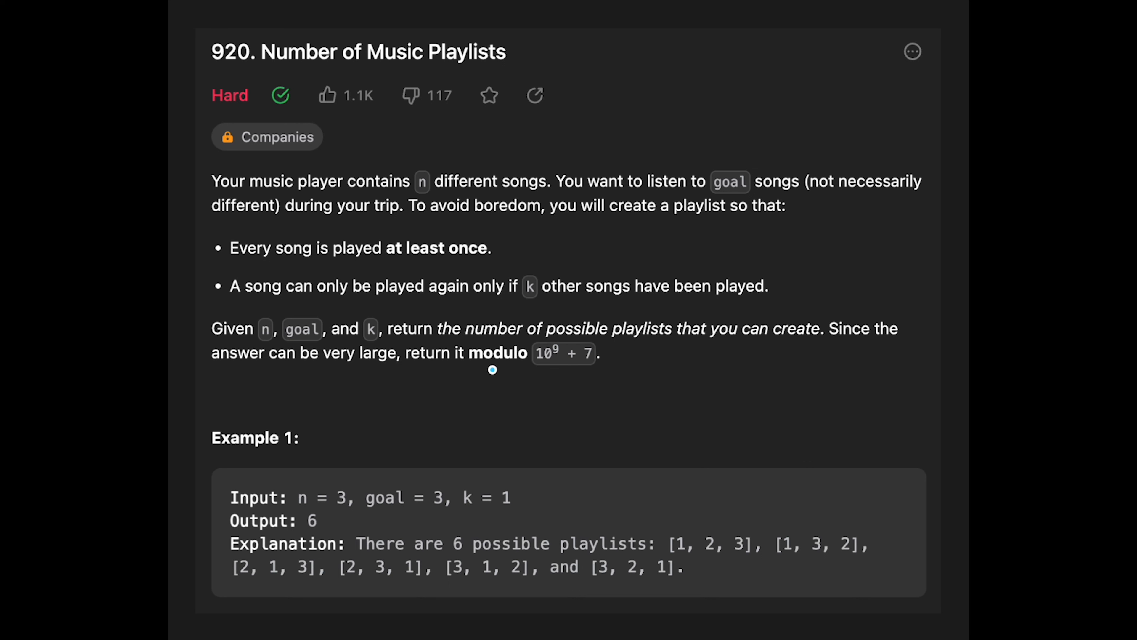
{"action": "mouse_move", "coordinate": [583, 365]}
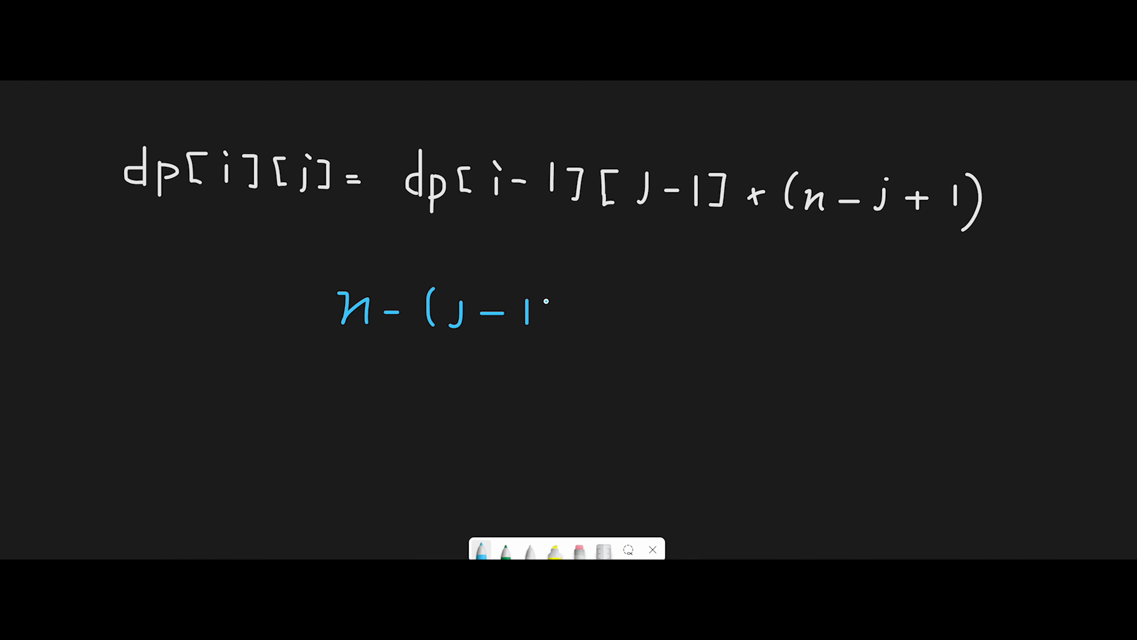
Write n − (j − 1) = n − j + 1 in blue and arrow it to the recurrence's (n − j + 1) term.
{"action": "left_click_drag", "start_coordinate": [552, 290], "coordinate": [558, 327]}
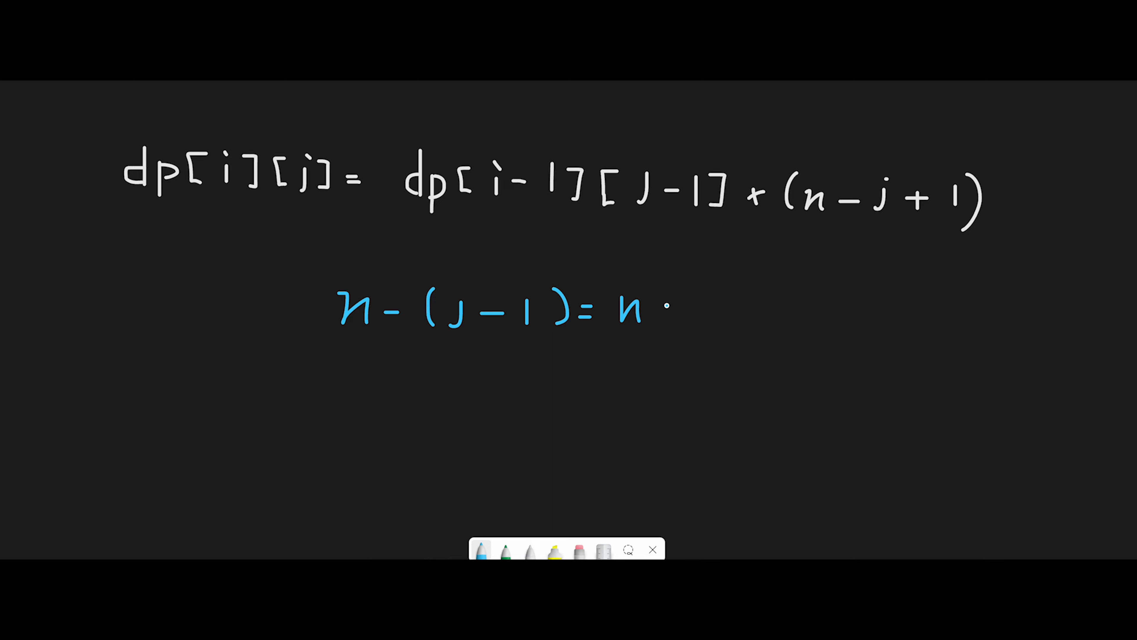
{"action": "type", "text": "- J"}
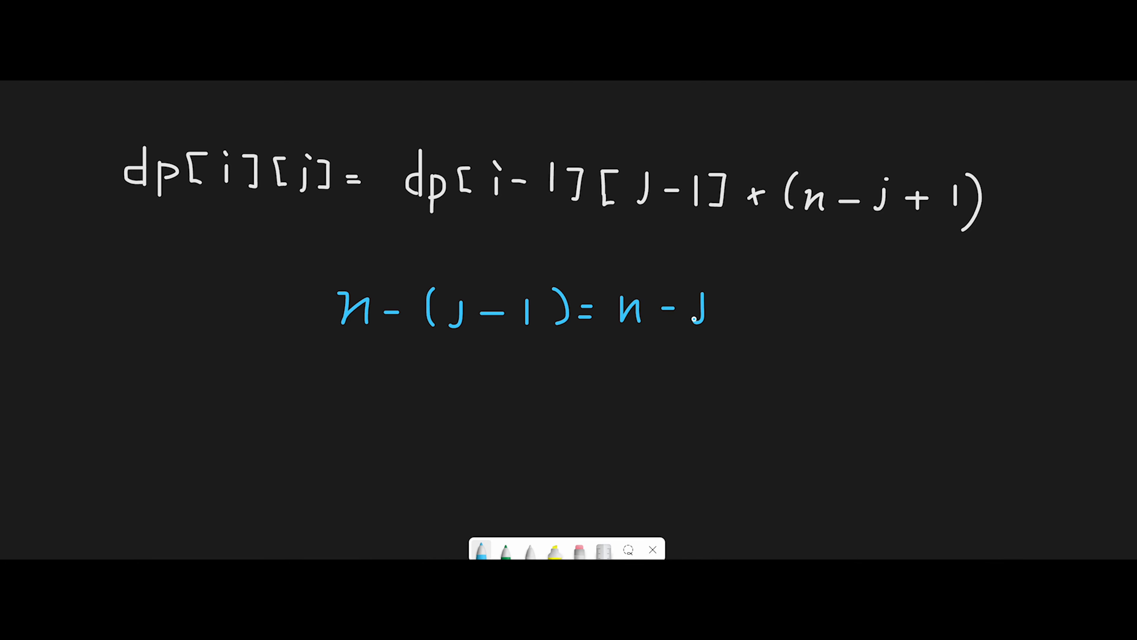
{"action": "type", "text": "+"}
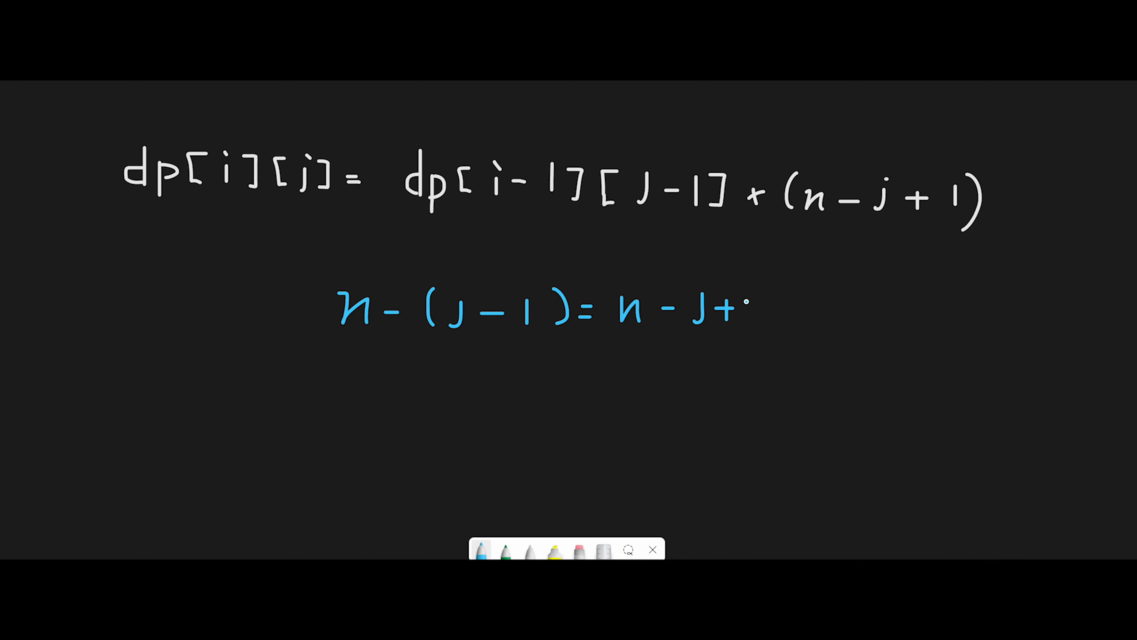
{"action": "left_click_drag", "start_coordinate": [747, 301], "coordinate": [747, 330]}
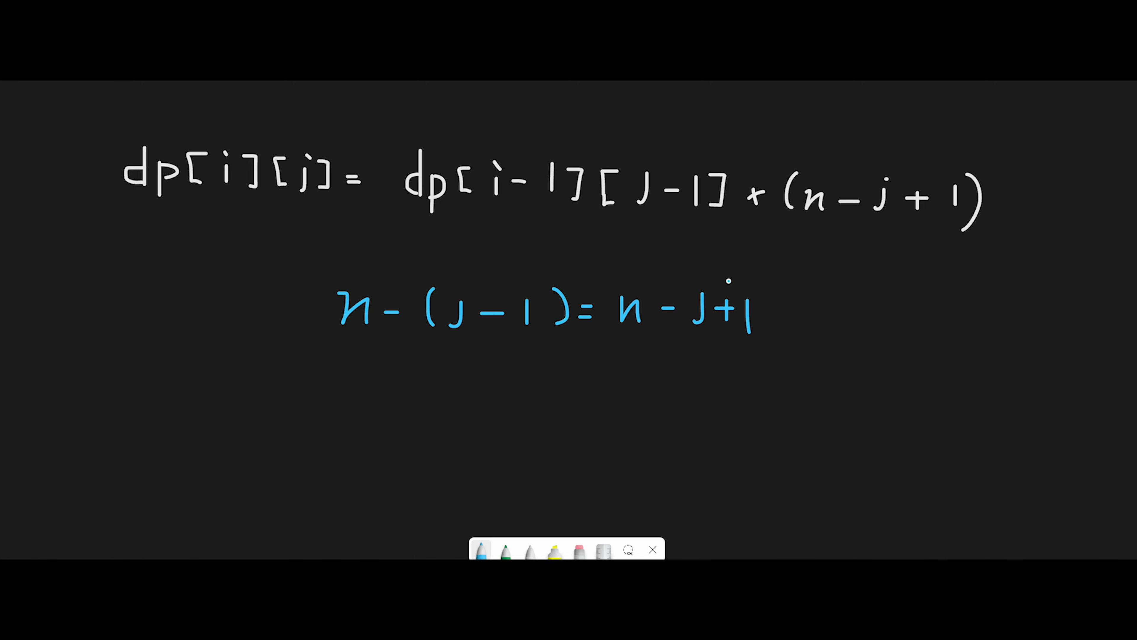
{"action": "left_click_drag", "start_coordinate": [737, 289], "coordinate": [838, 214]}
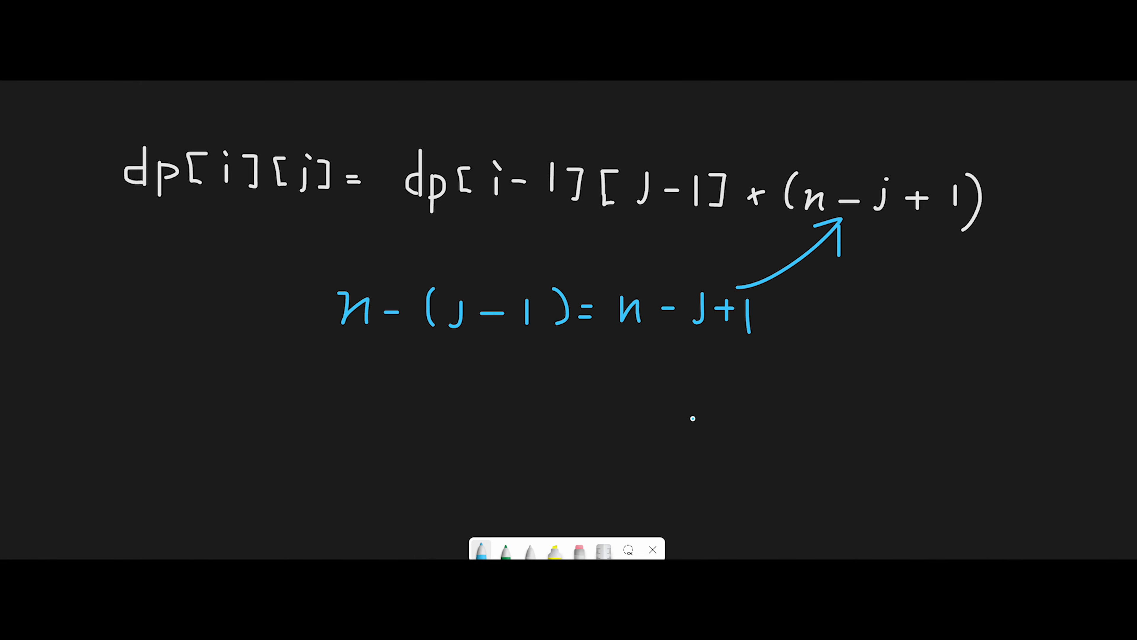
{"action": "mouse_move", "coordinate": [591, 398]}
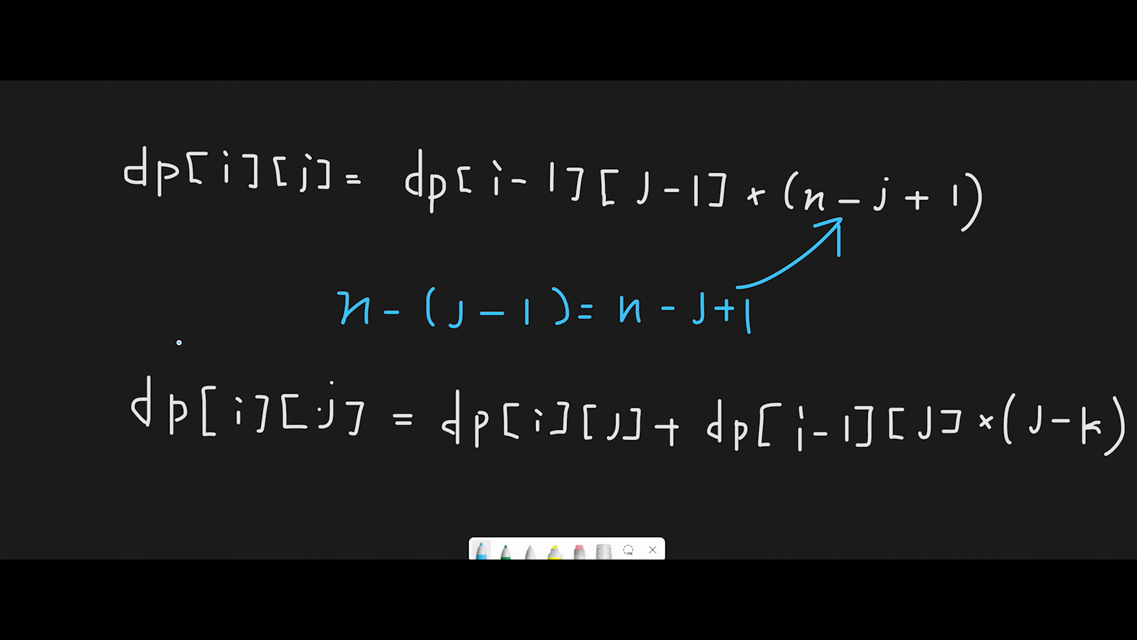
Handwrite dp[i][j] += dp[i-1][j] × (j − k) in white beneath the derivation.
{"action": "left_click_drag", "start_coordinate": [180, 322], "coordinate": [178, 355]}
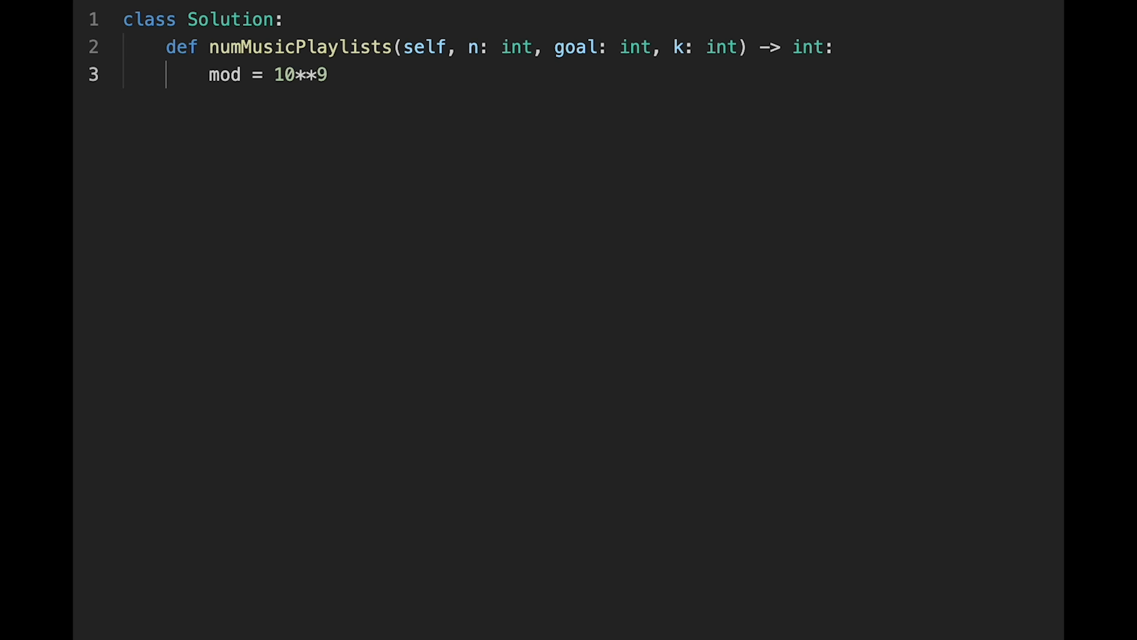
Set mod = 10**9 + 7, build the (goal+1)×(n+1) dp table and seed dp[0][0] = 1.
{"action": "type", "text": "+ 7"}
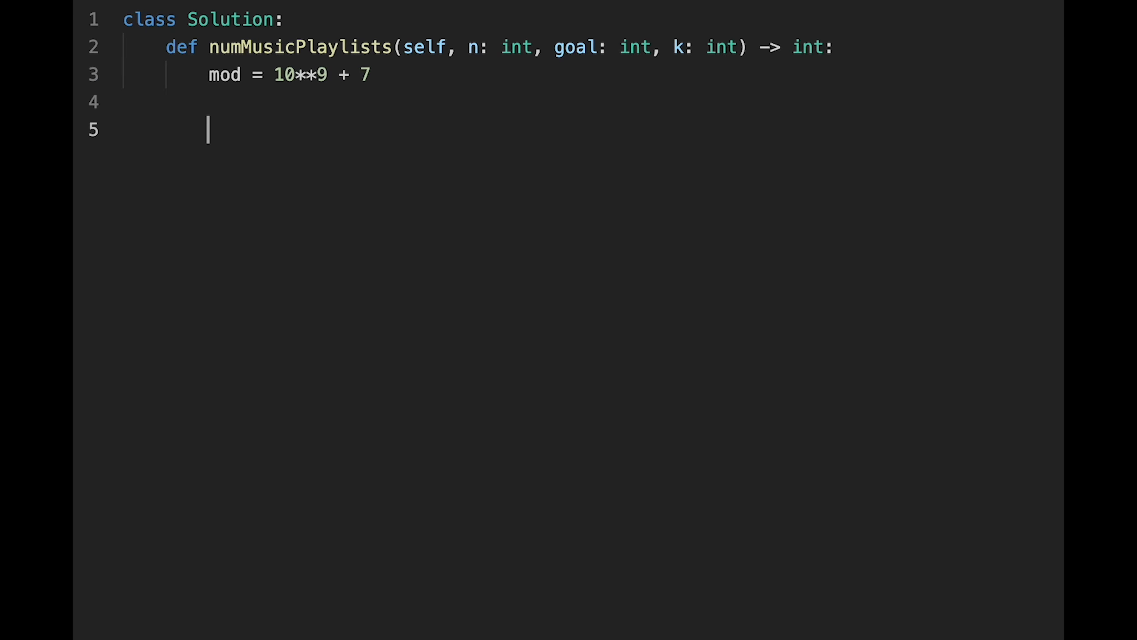
{"action": "type", "text": "dp = [[o f"}
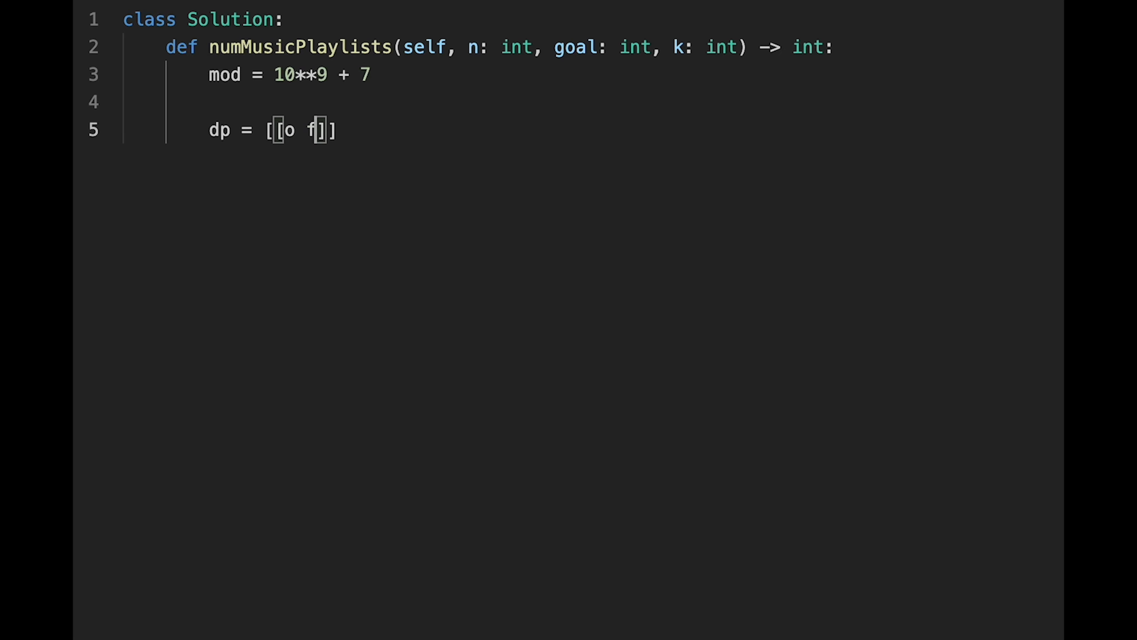
{"action": "type", "text": "0"}
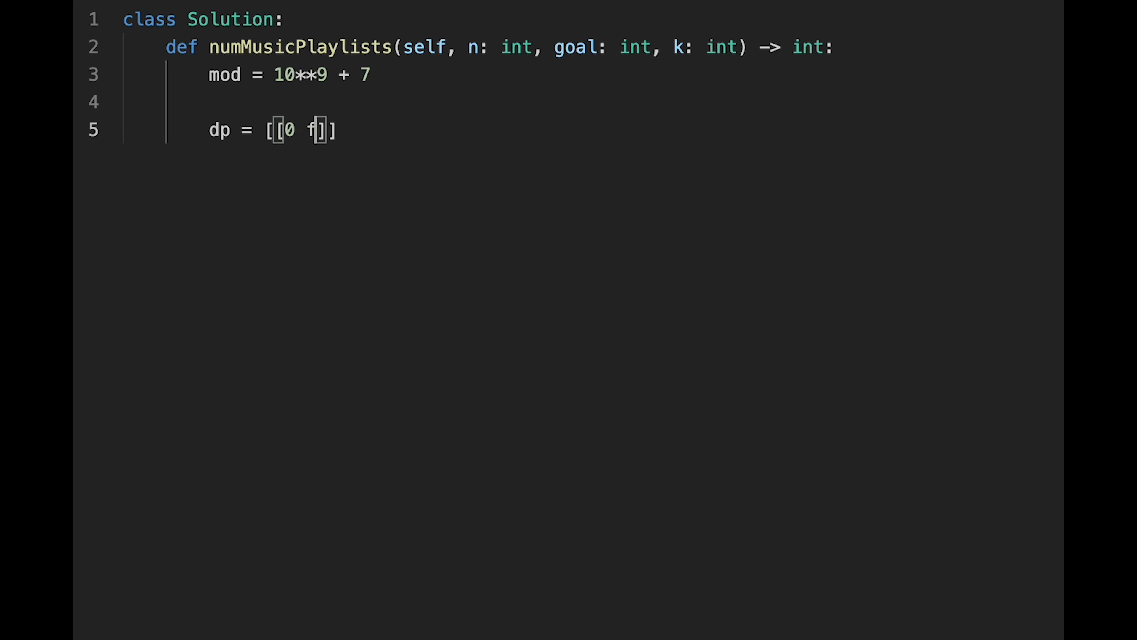
{"action": "type", "text": "or _ in range("}
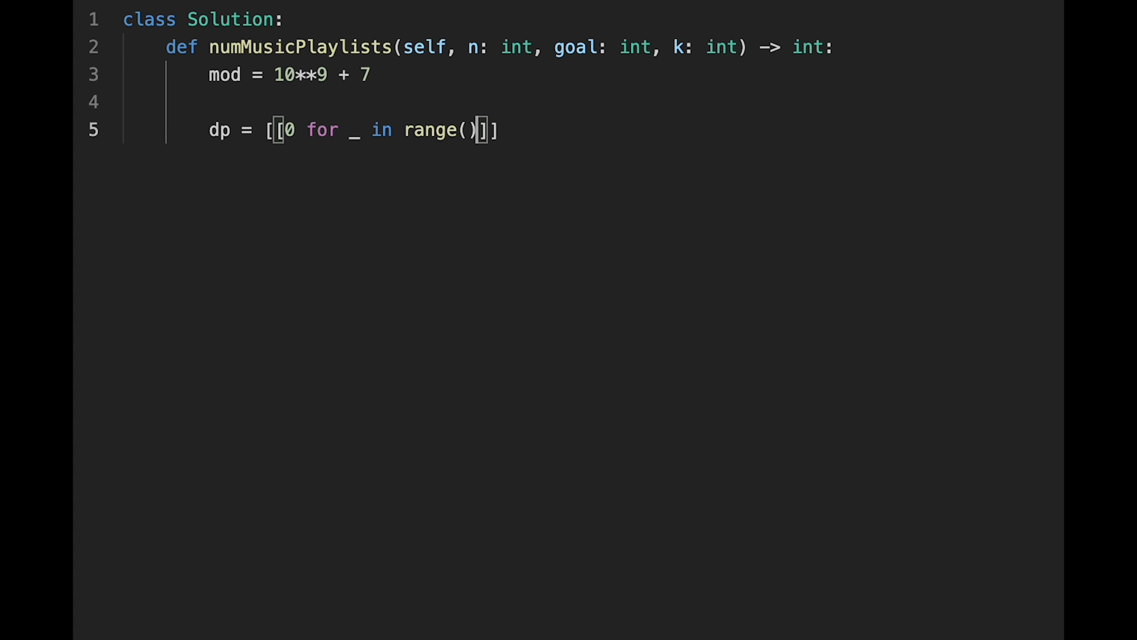
{"action": "type", "text": "n + 1"}
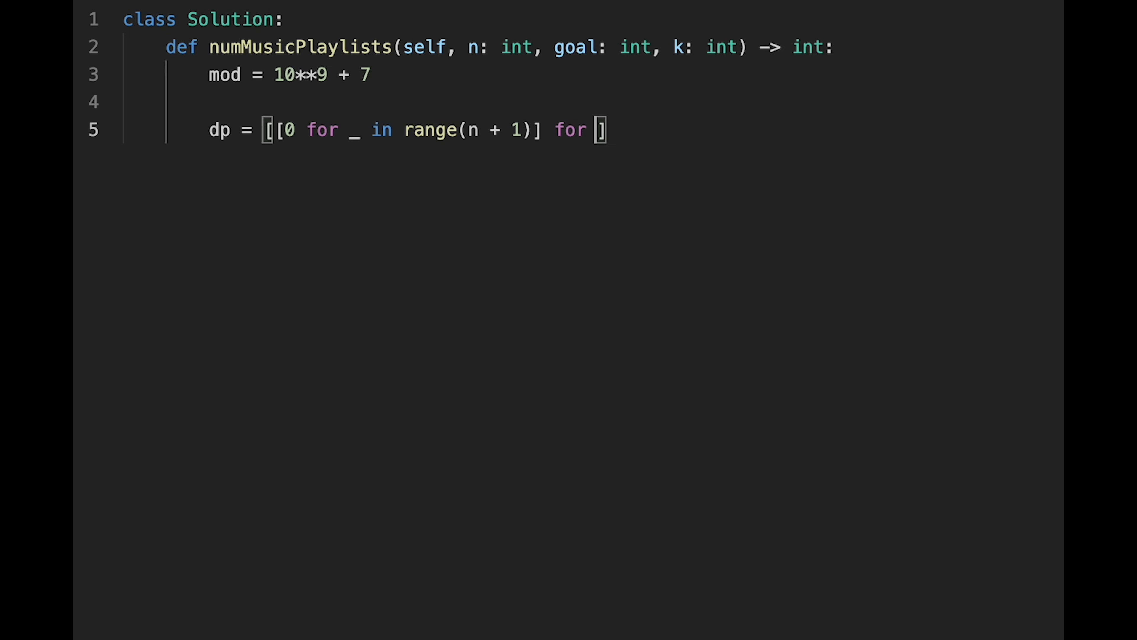
{"action": "type", "text": "_ in range(goal + 1"}
{"action": "type", "text": "dp["}
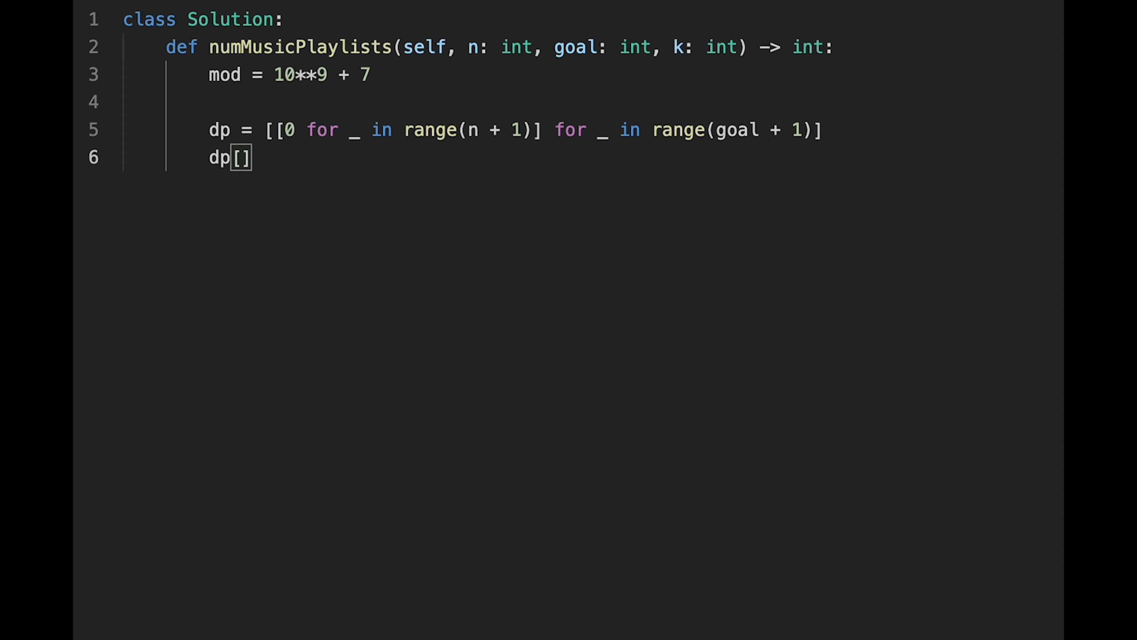
{"action": "type", "text": "0] = 1"}
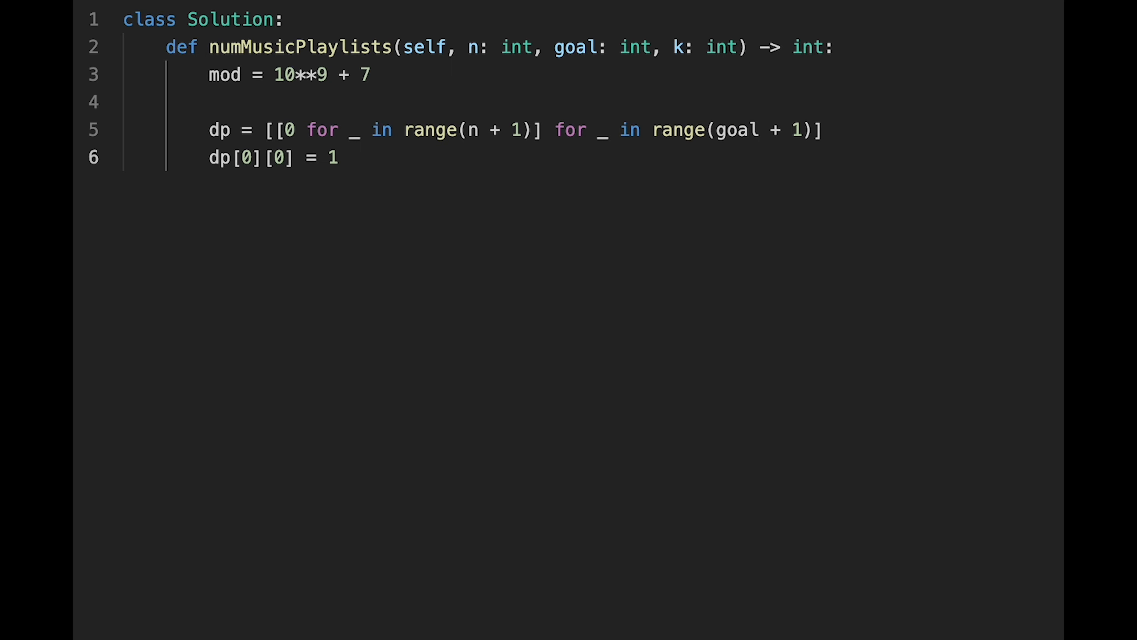
{"action": "key", "text": "enter"}
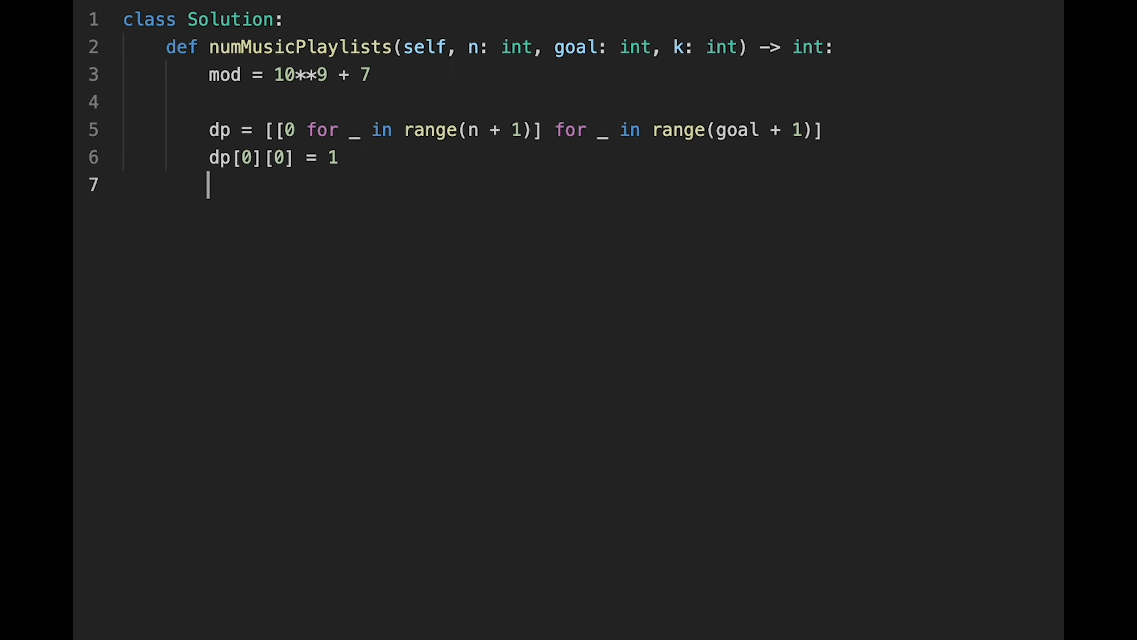
{"action": "key", "text": "enter"}
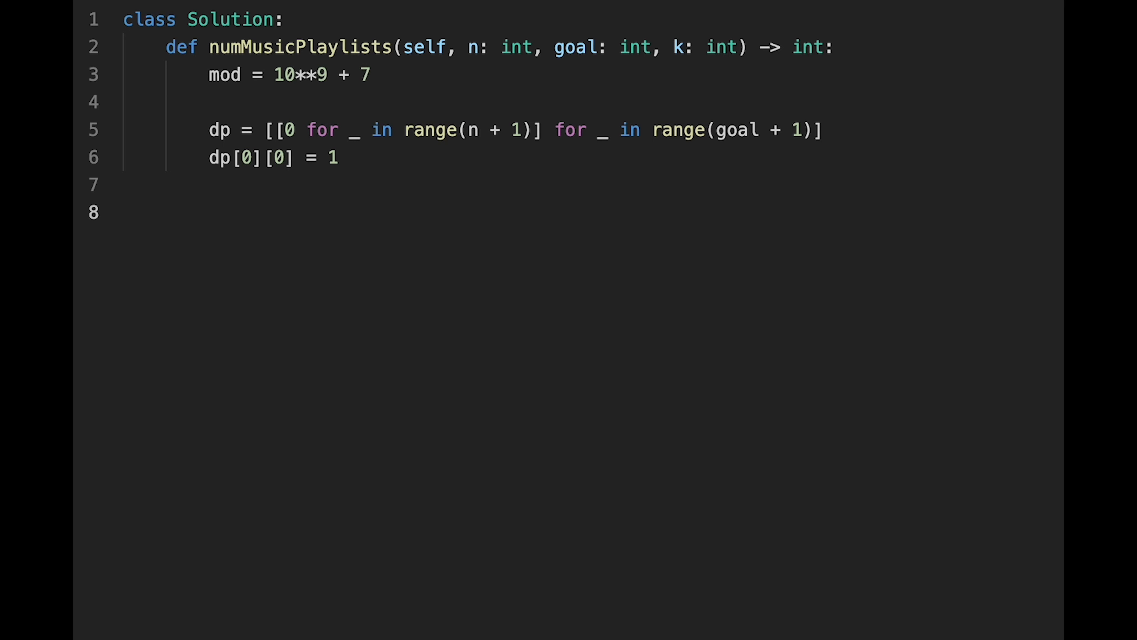
Write nested loops for i in range(1, goal + 1) and j in range(1, min(i, n) + 1).
{"action": "type", "text": "for i in"}
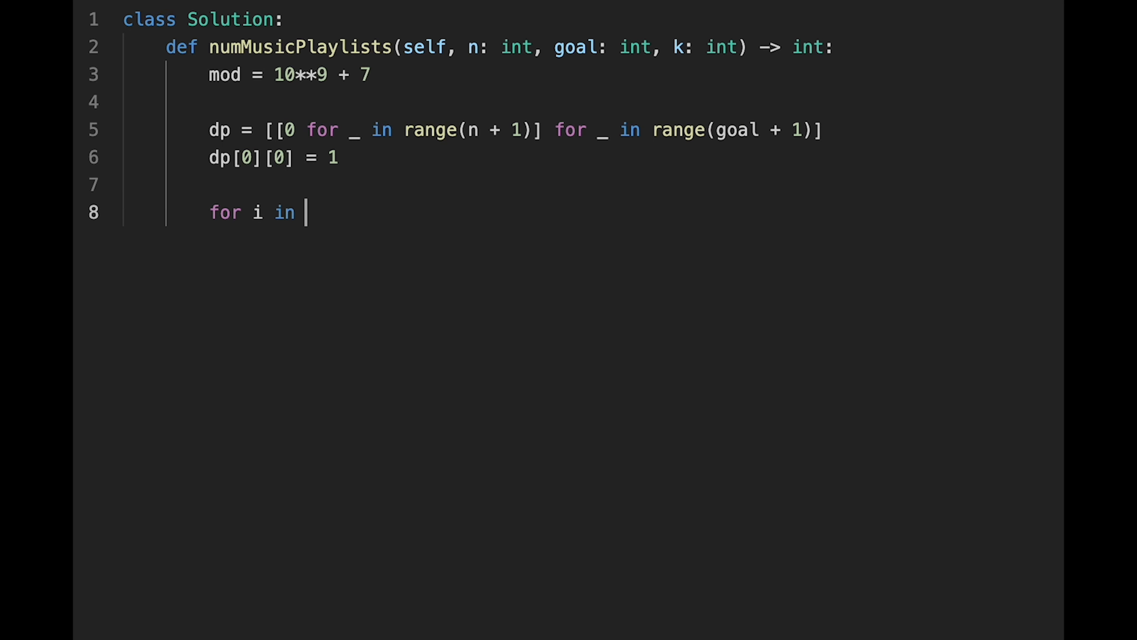
{"action": "type", "text": "range("}
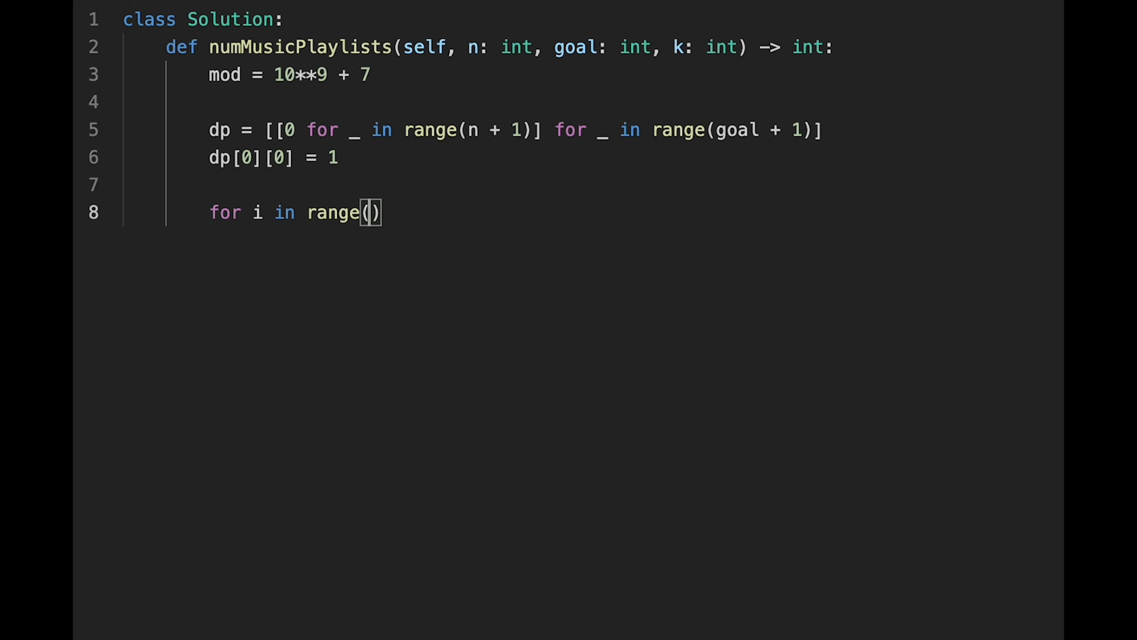
{"action": "type", "text": "1"}
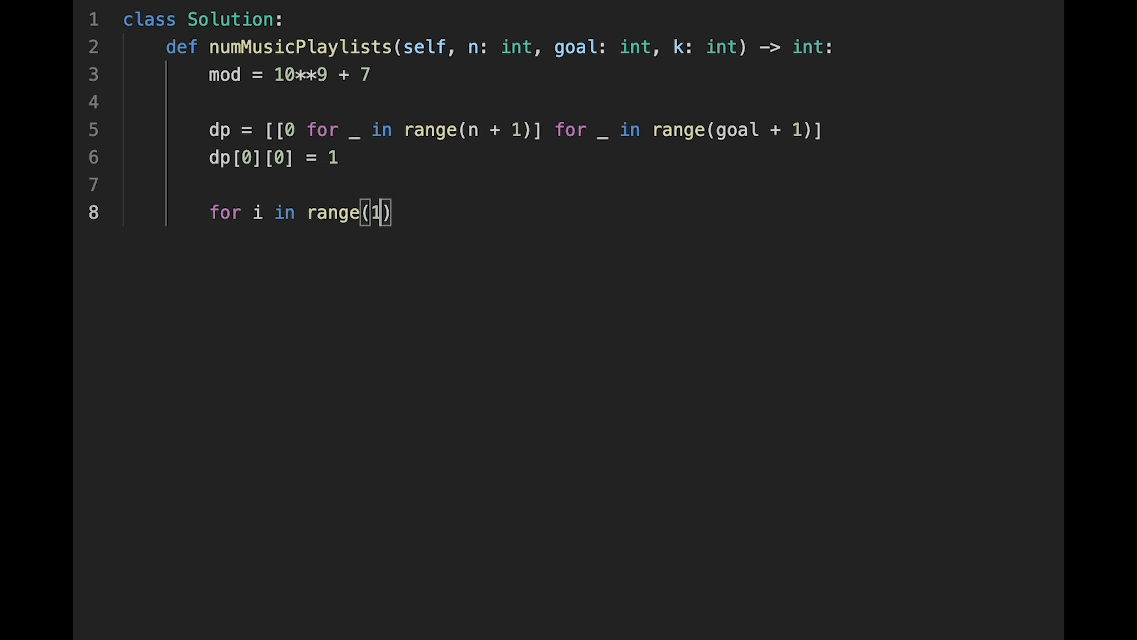
{"action": "type", "text": ", goal"}
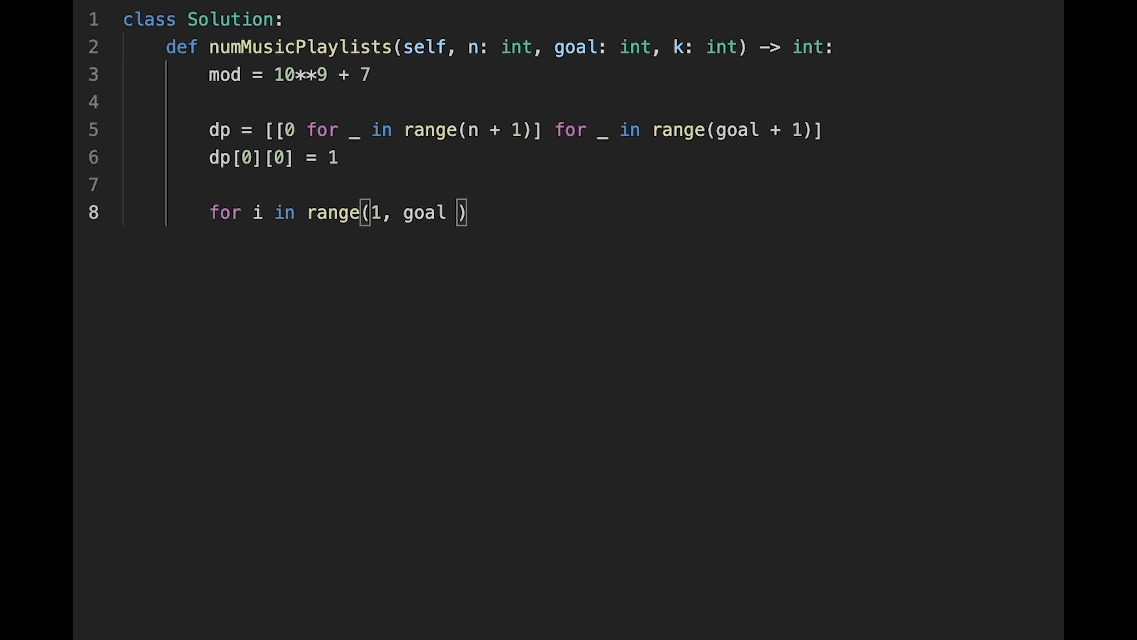
{"action": "type", "text": "+ 1"}
{"action": "type", "text": "for j in range"}
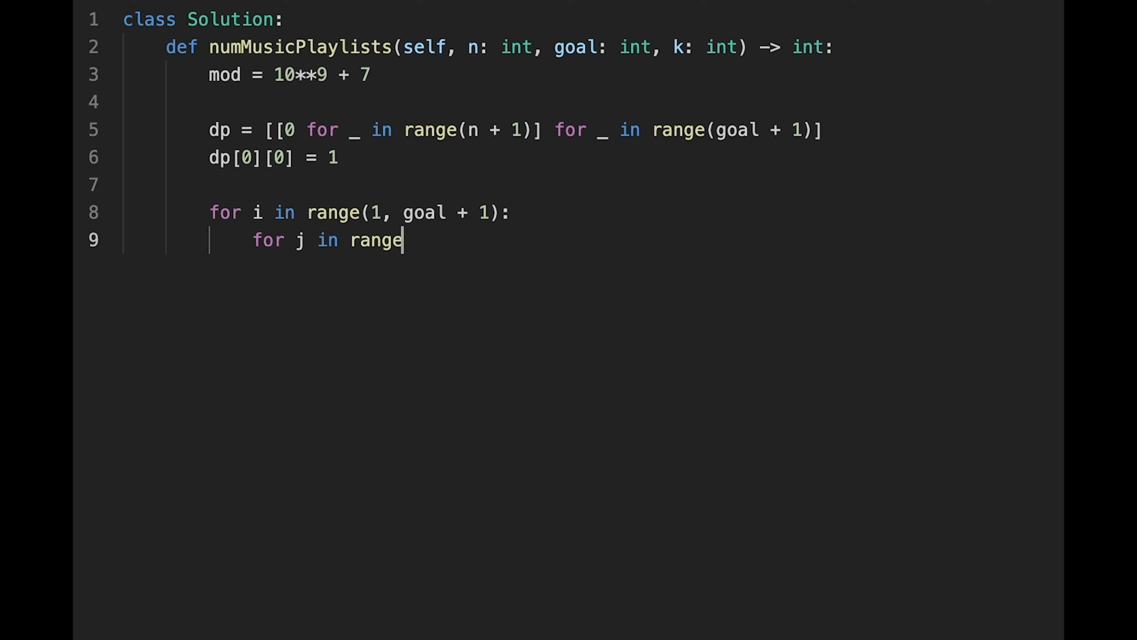
{"action": "type", "text": "(1"}
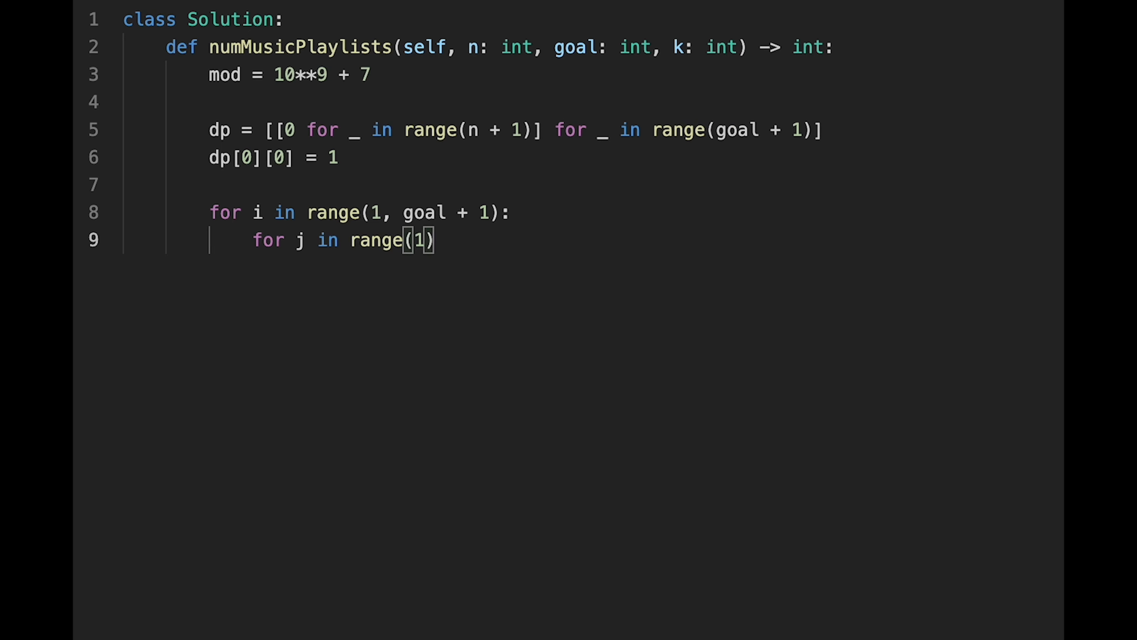
{"action": "type", "text": ", min()"}
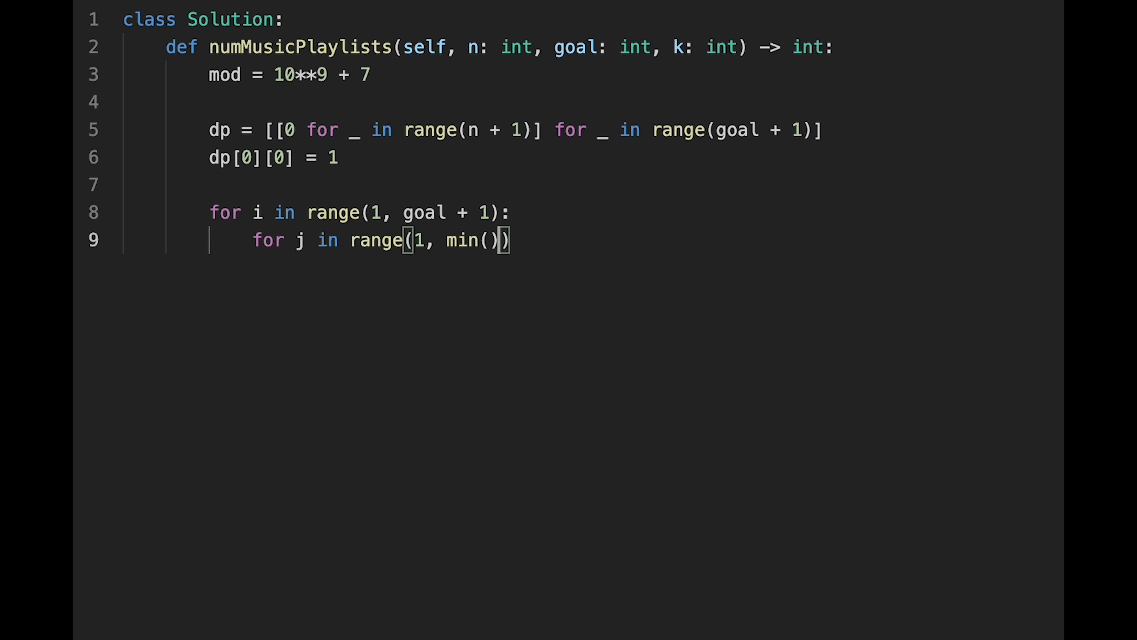
{"action": "type", "text": "i, n"}
{"action": "type", "text": "d[["}
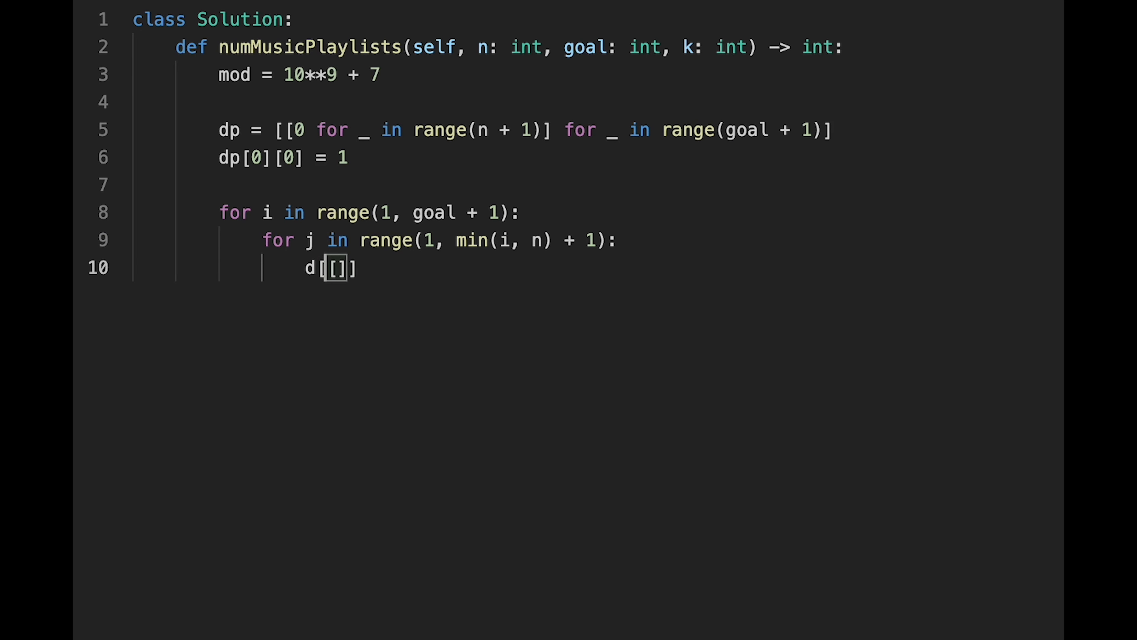
Write dp[i][j] = dp[i-1][j-1] * (n - j + 1) % mod inside the inner loop.
{"action": "type", "text": "p[i][j]"}
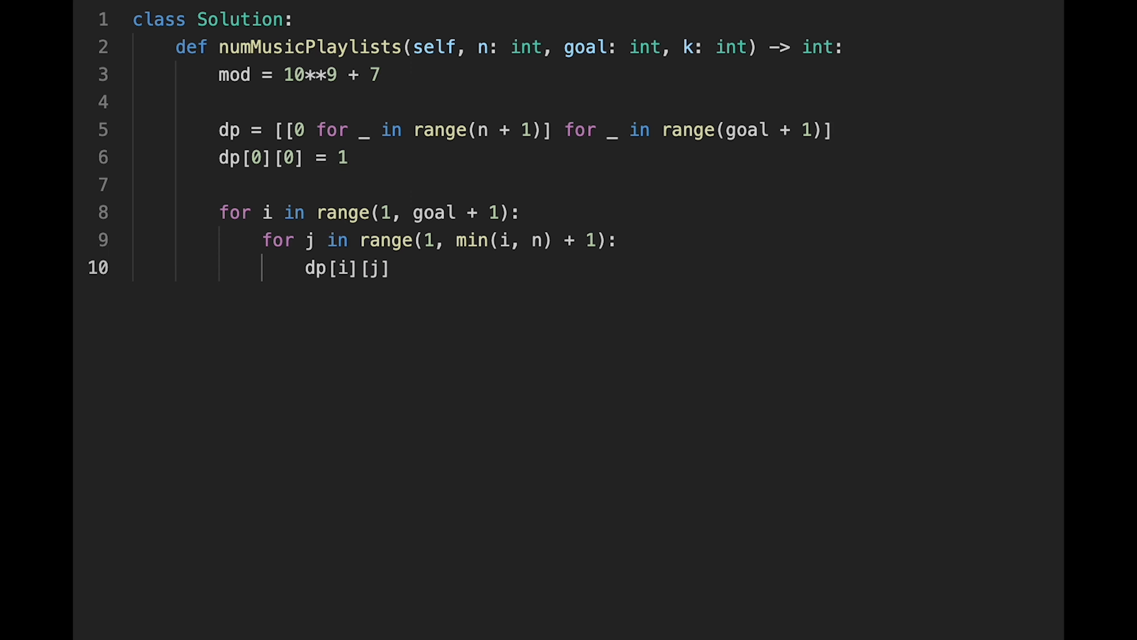
{"action": "type", "text": "= dp"}
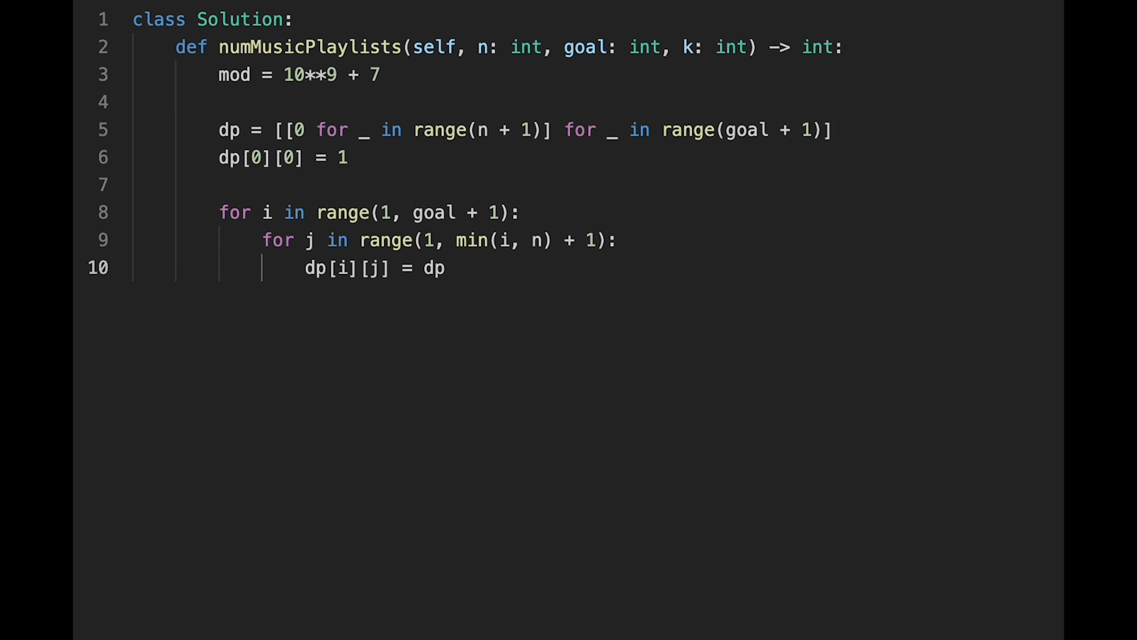
{"action": "type", "text": "[i-]"}
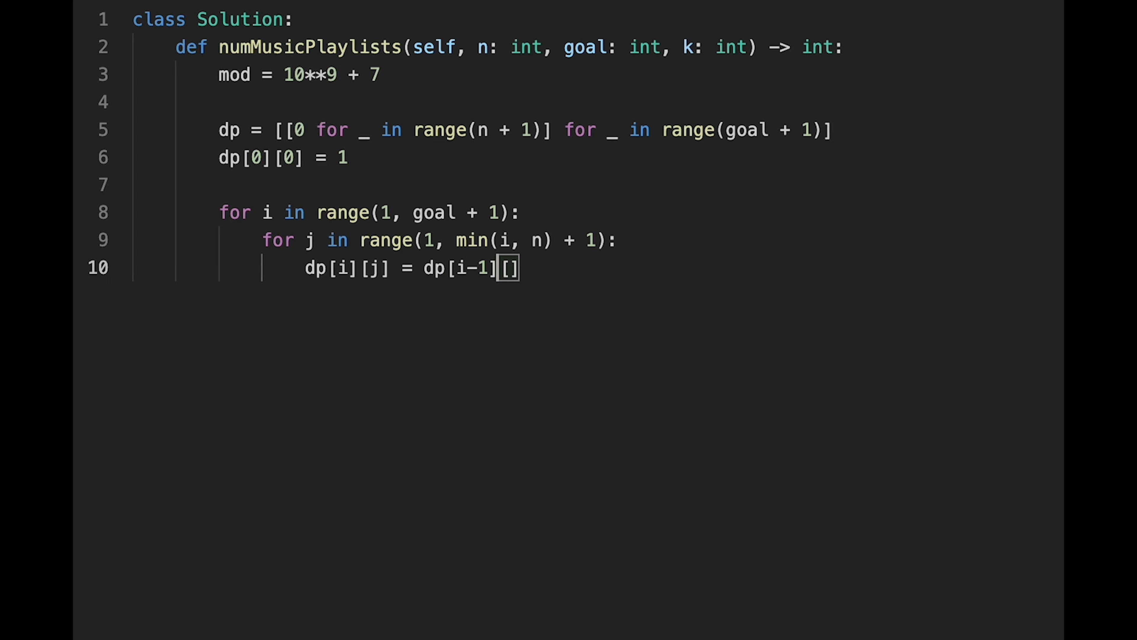
{"action": "type", "text": "j-1"}
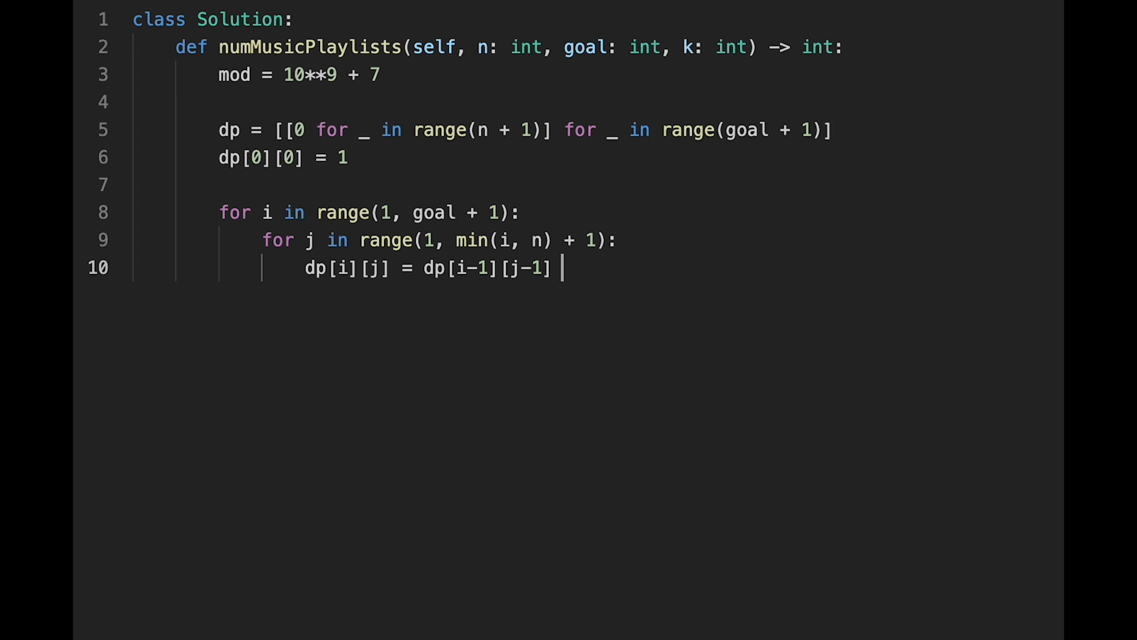
{"action": "type", "text": "* (n -"}
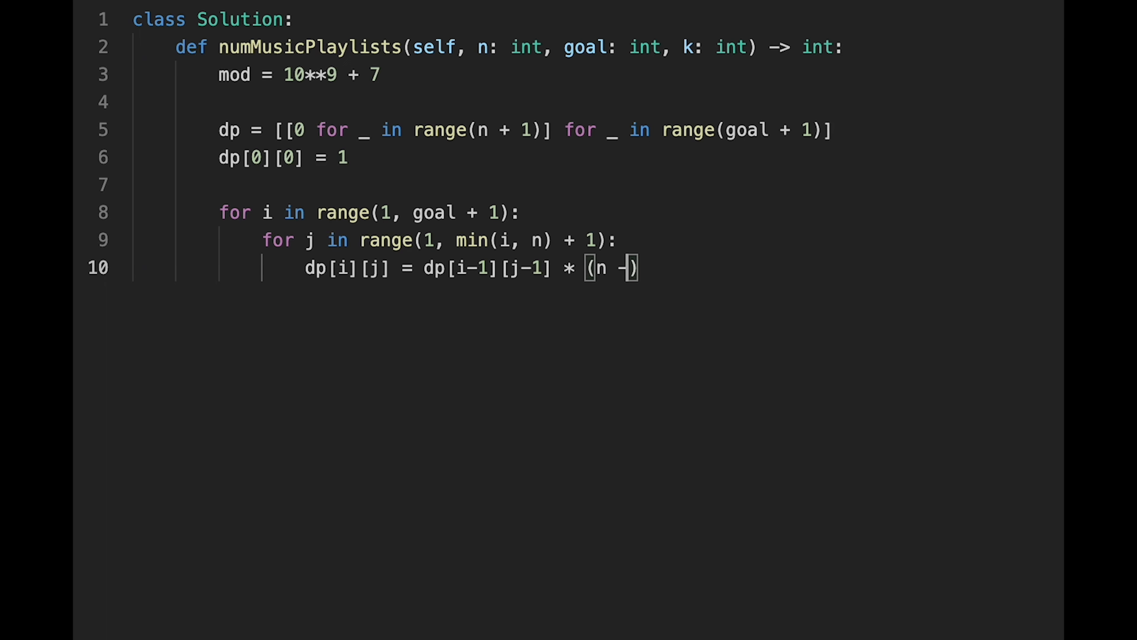
{"action": "type", "text": "j +"}
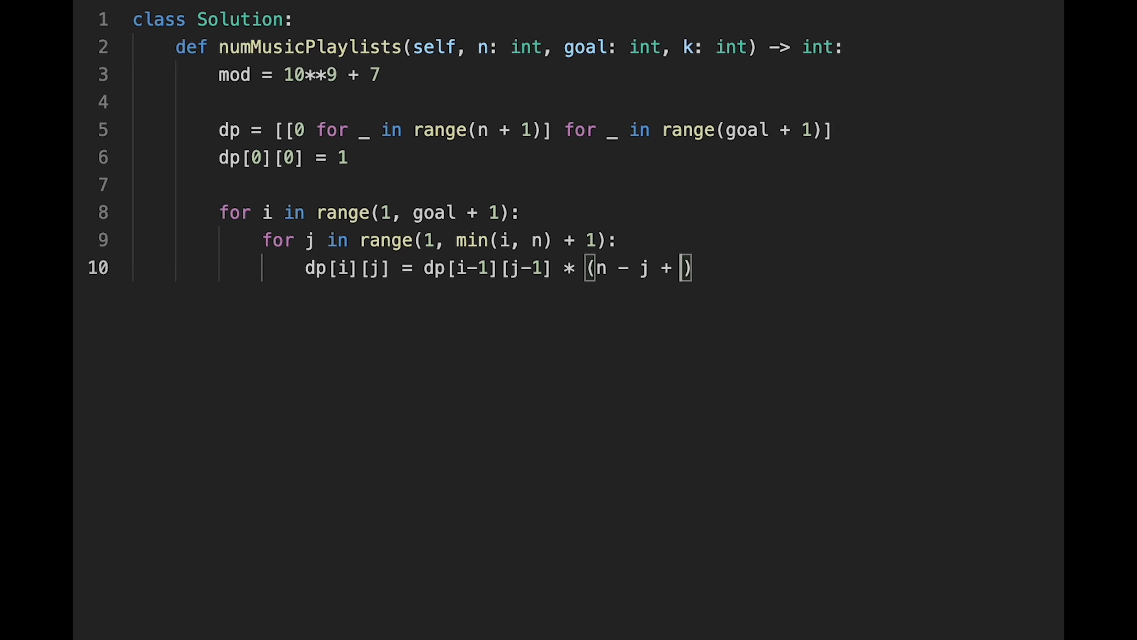
{"action": "type", "text": "1"}
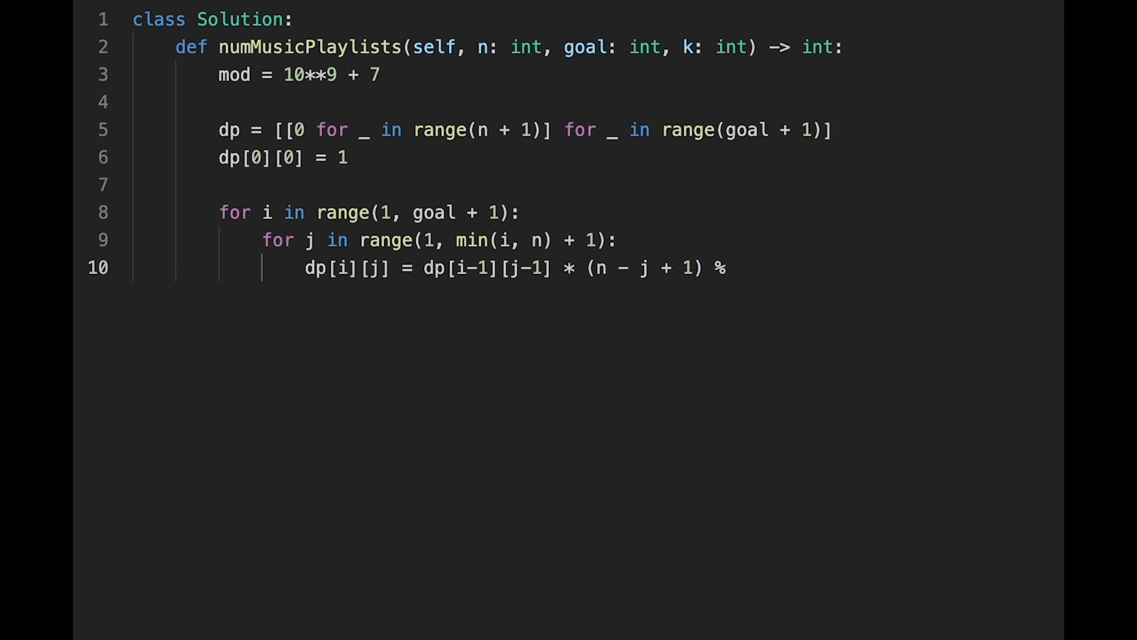
{"action": "type", "text": "mod"}
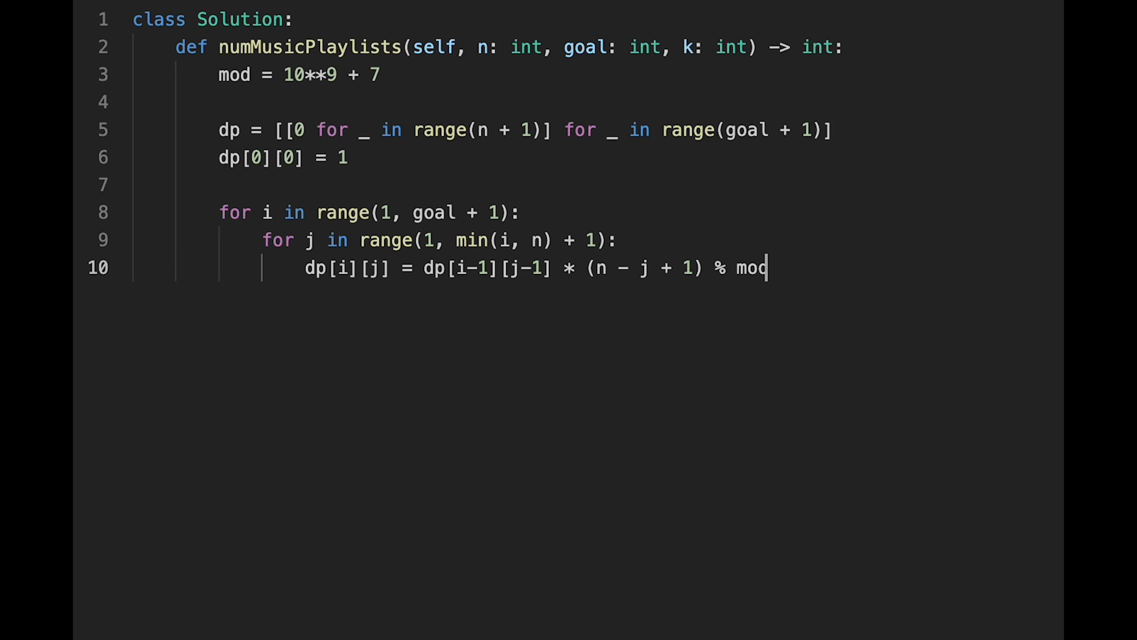
{"action": "key", "text": "enter"}
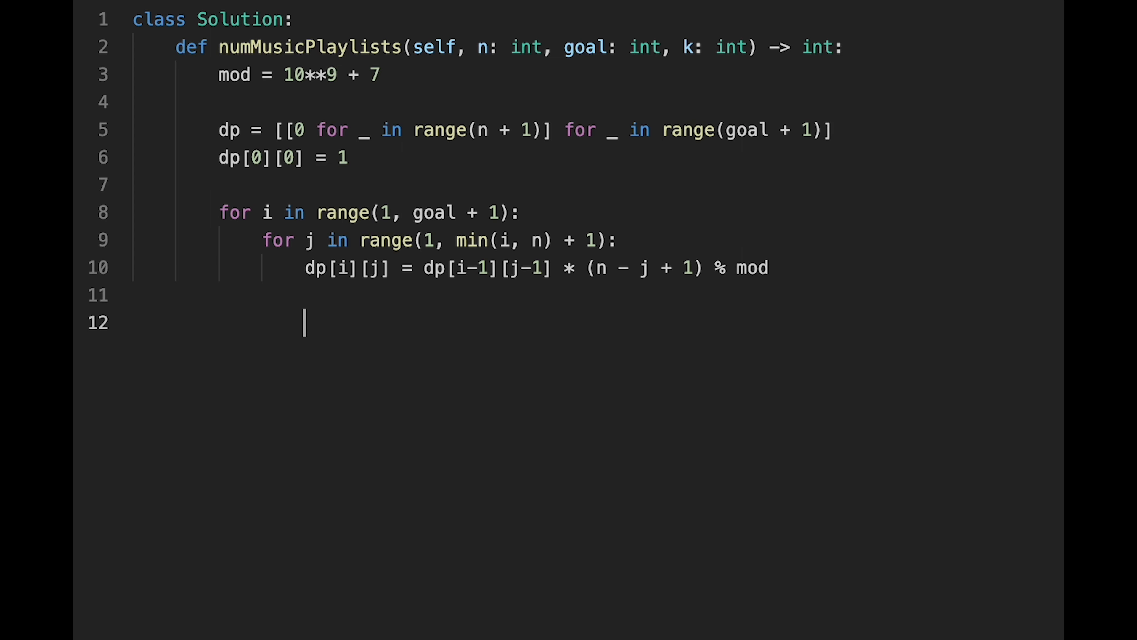
Add the if j > k: branch and begin reassigning dp[i][j] from its current value.
{"action": "type", "text": "if"}
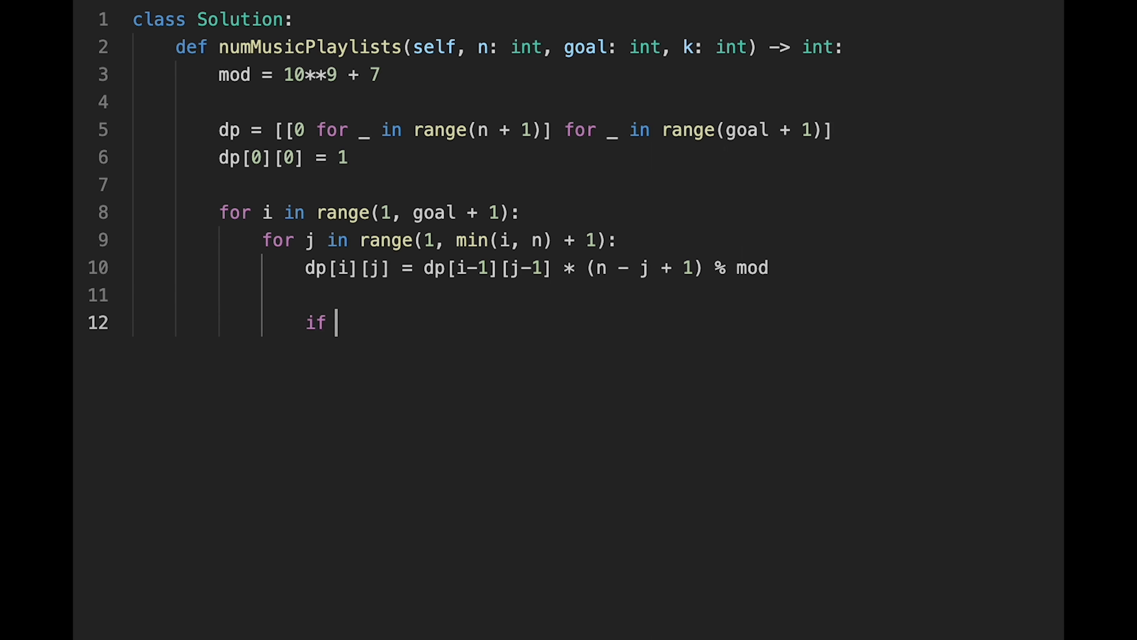
{"action": "type", "text": "j > k:"}
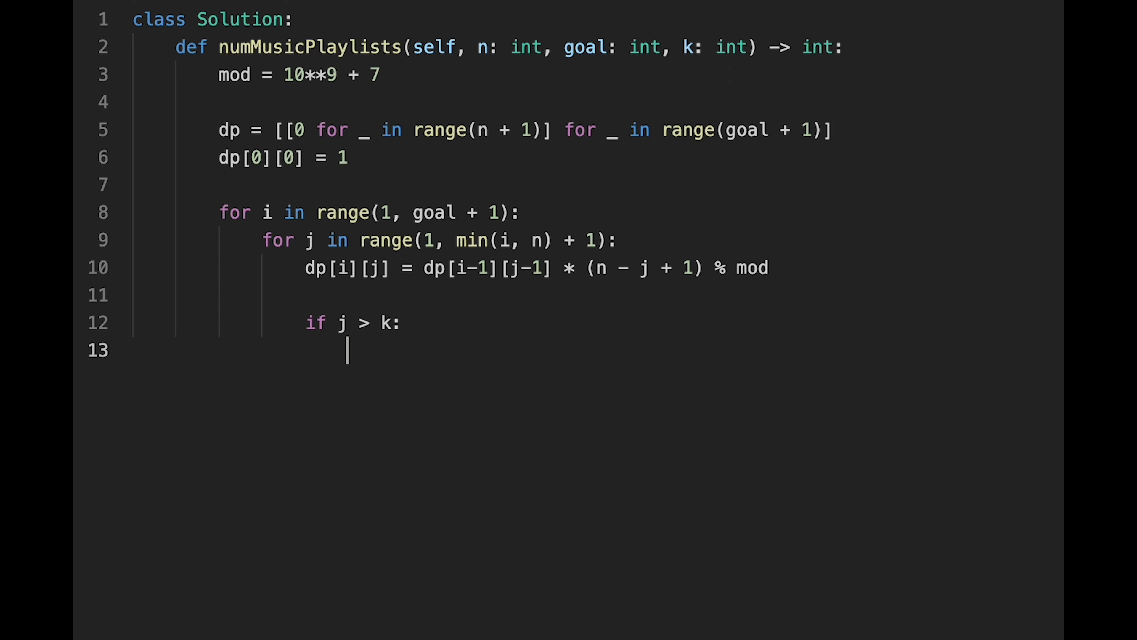
{"action": "type", "text": "dp[i]"}
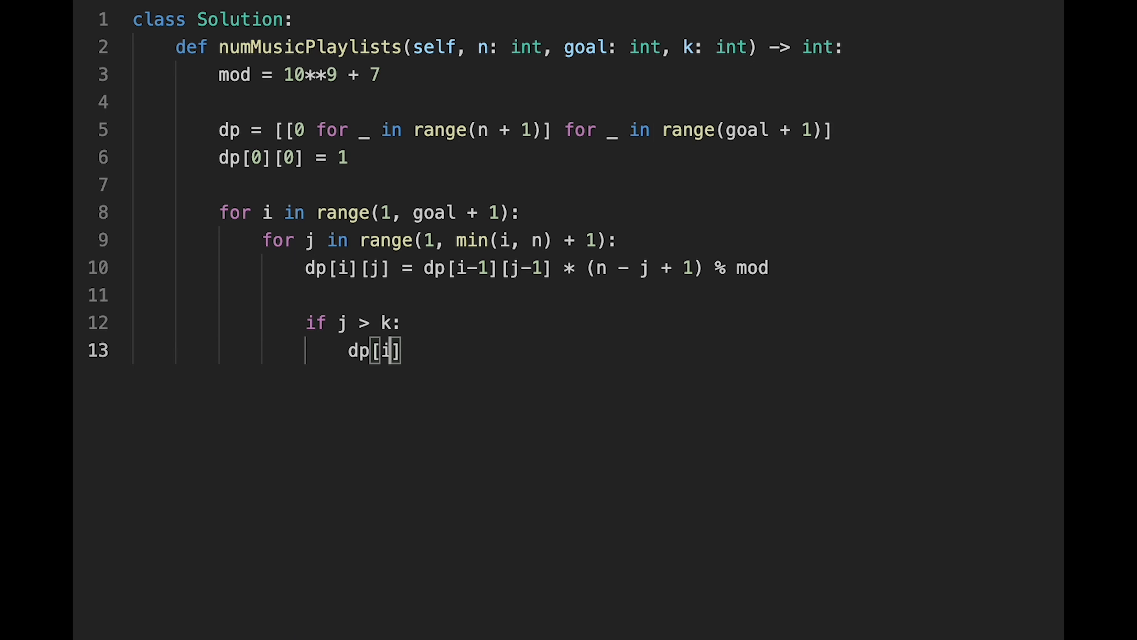
{"action": "type", "text": "[j]"}
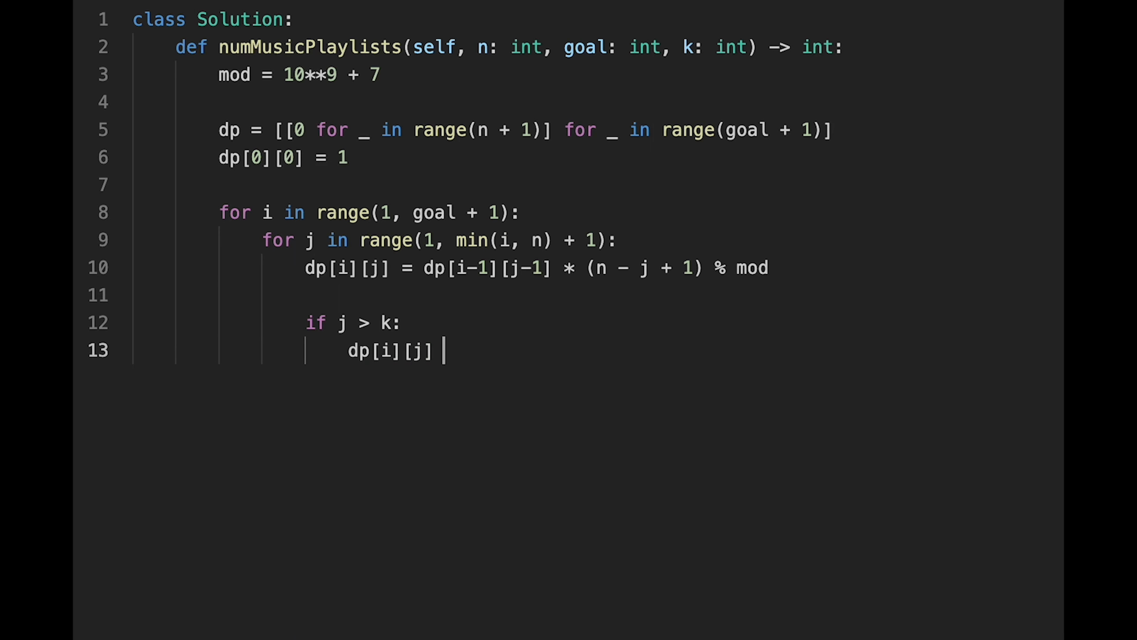
{"action": "type", "text": "= (dp["}
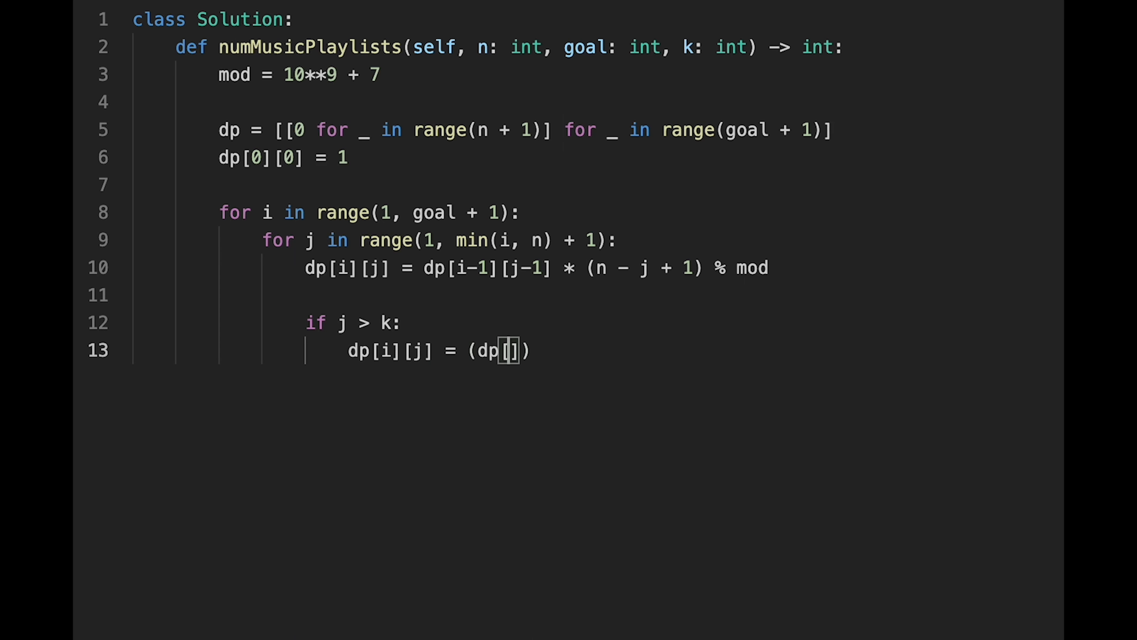
{"action": "type", "text": "i][j]"}
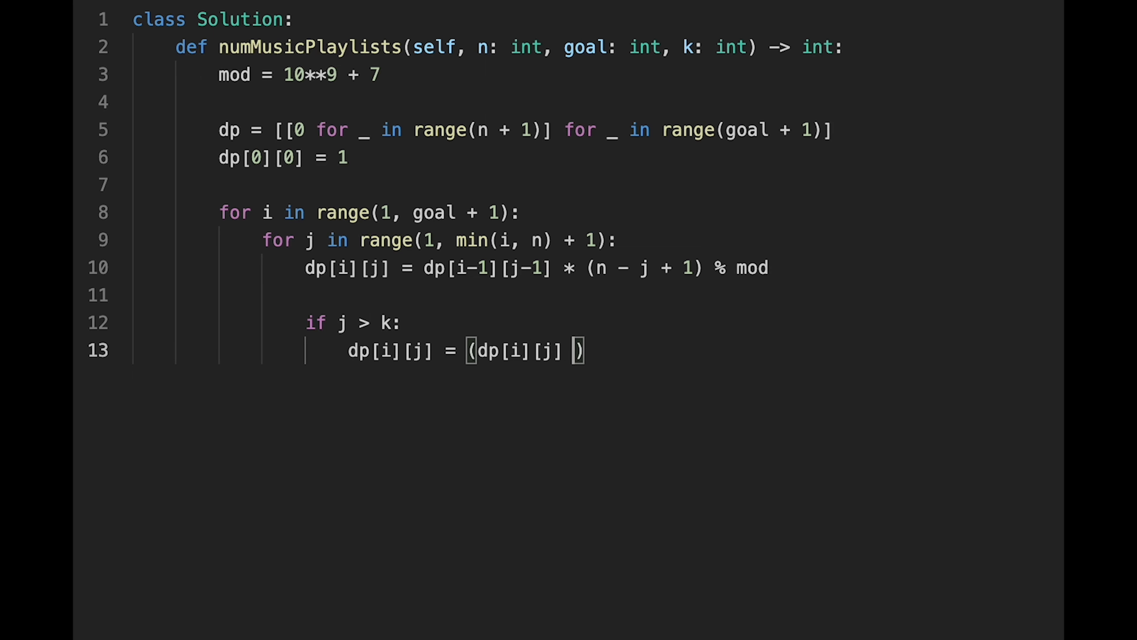
Complete the branch as dp[i][j] = (dp[i][j] + dp[i-1][j] * (j-k)) % mod.
{"action": "type", "text": "+ dp"}
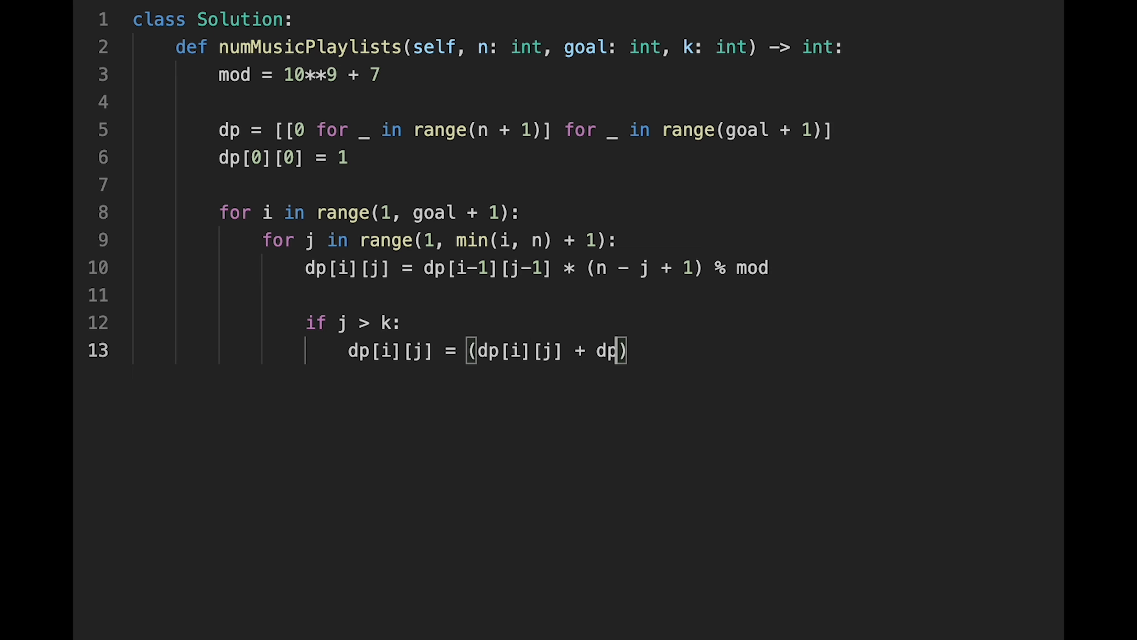
{"action": "type", "text": "[i-1]["}
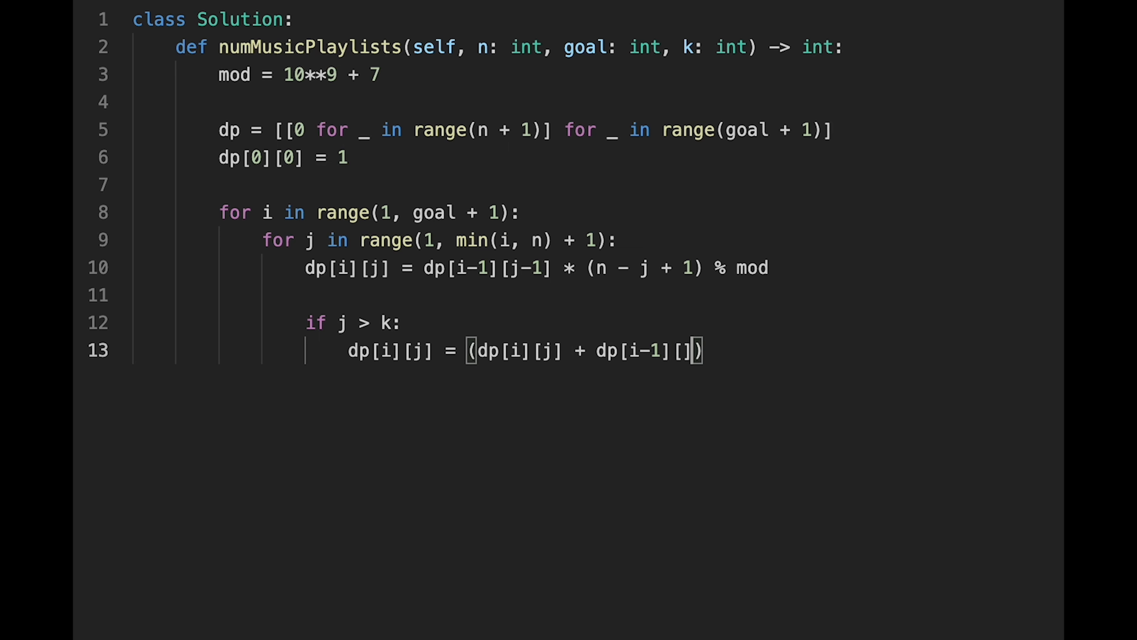
{"action": "type", "text": "j"}
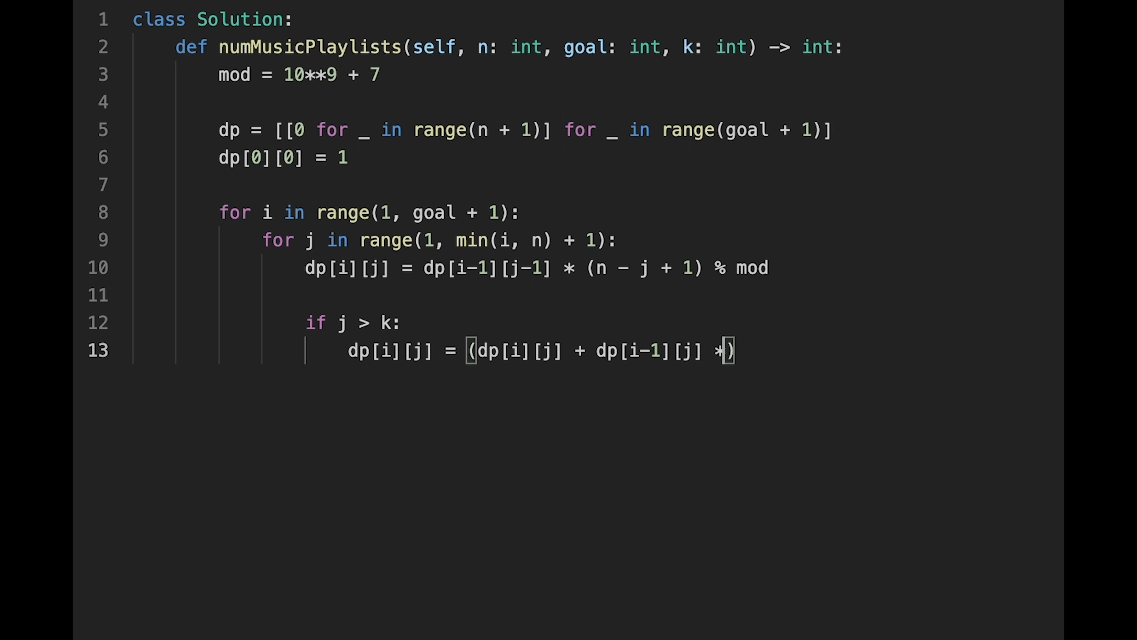
{"action": "type", "text": "(j)"}
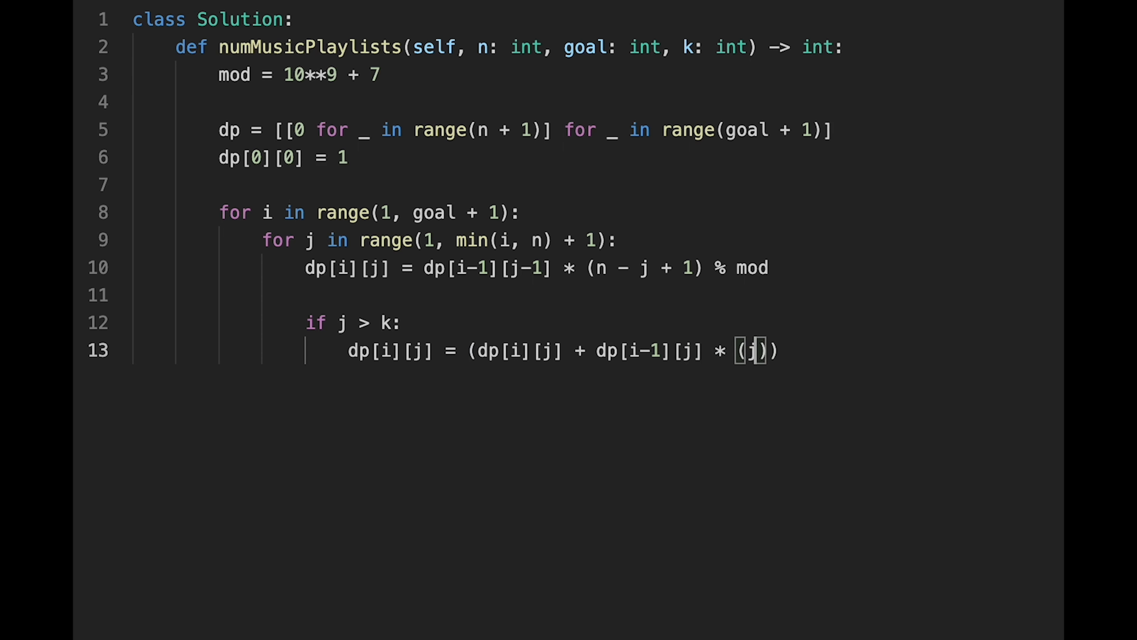
{"action": "type", "text": "-k"}
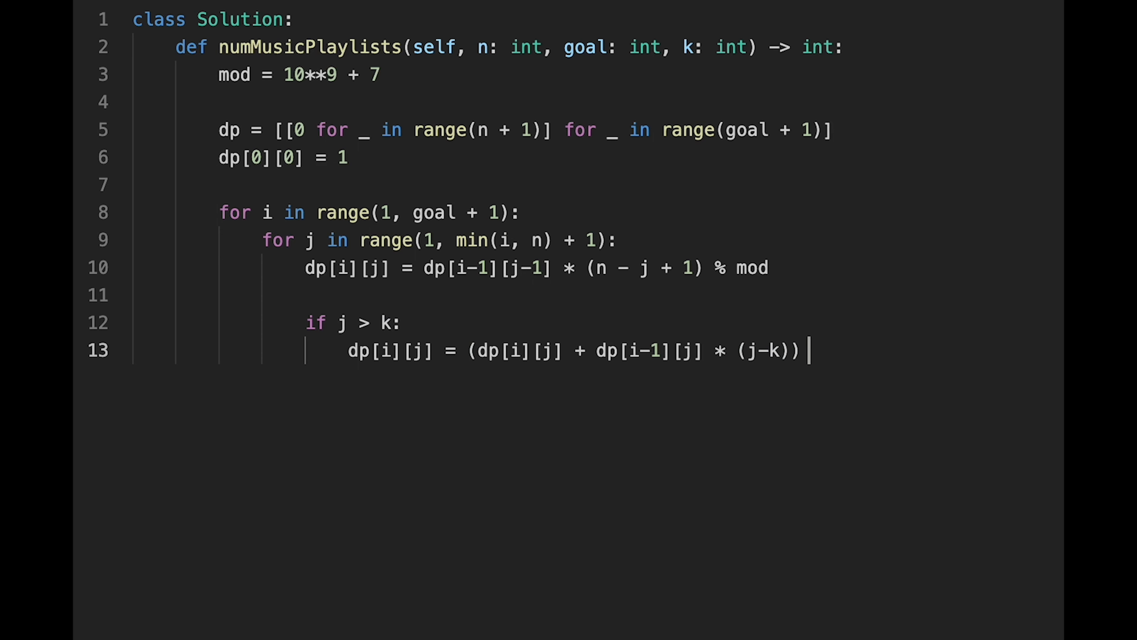
{"action": "type", "text": "% mod"}
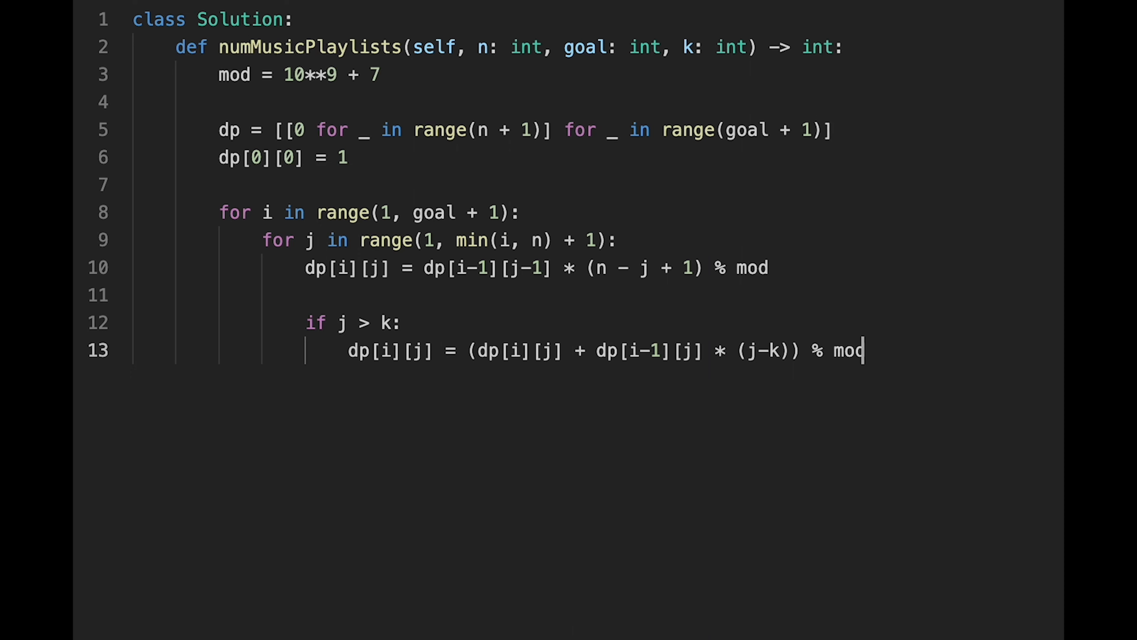
{"action": "key", "text": "enter"}
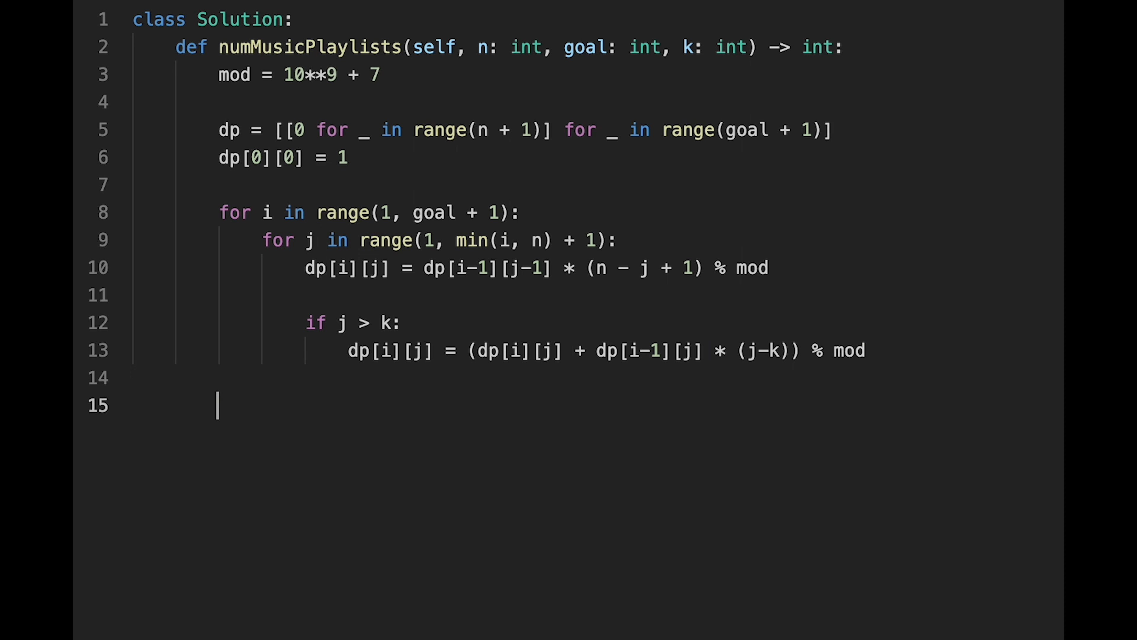
Return dp[goal][n] as the function's result.
{"action": "type", "text": "return dp"}
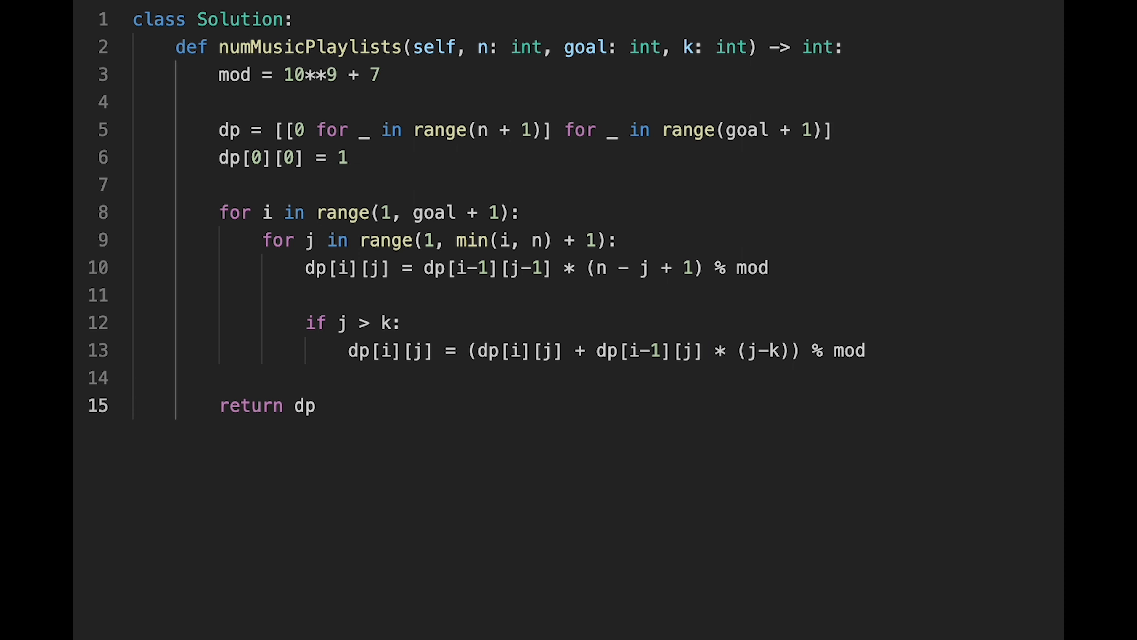
{"action": "type", "text": "[goal]"}
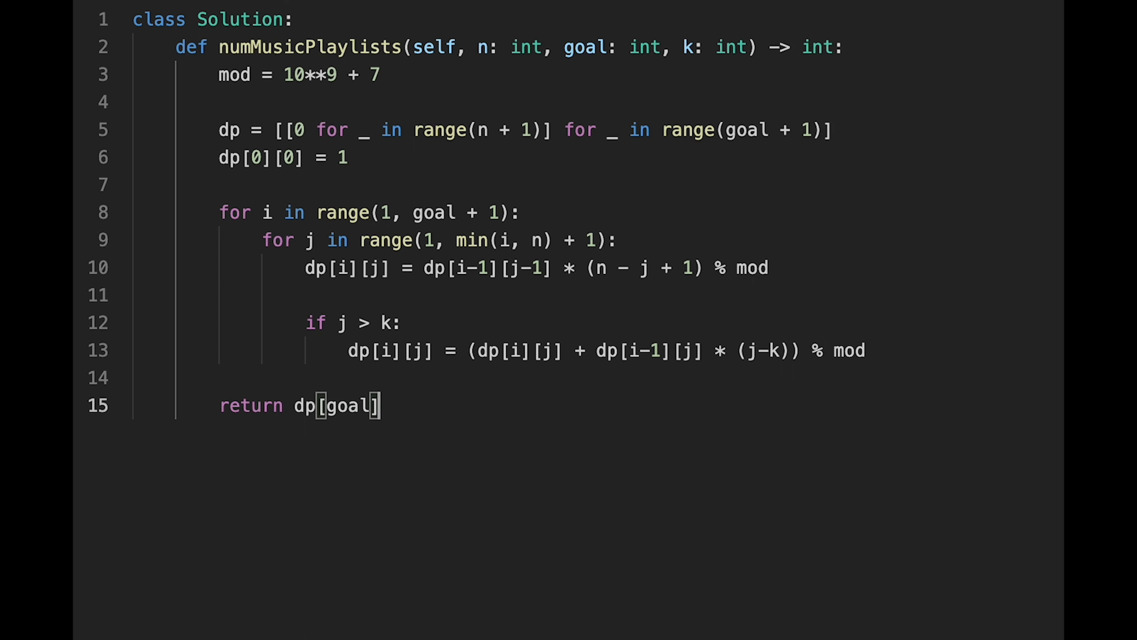
{"action": "type", "text": "[n]"}
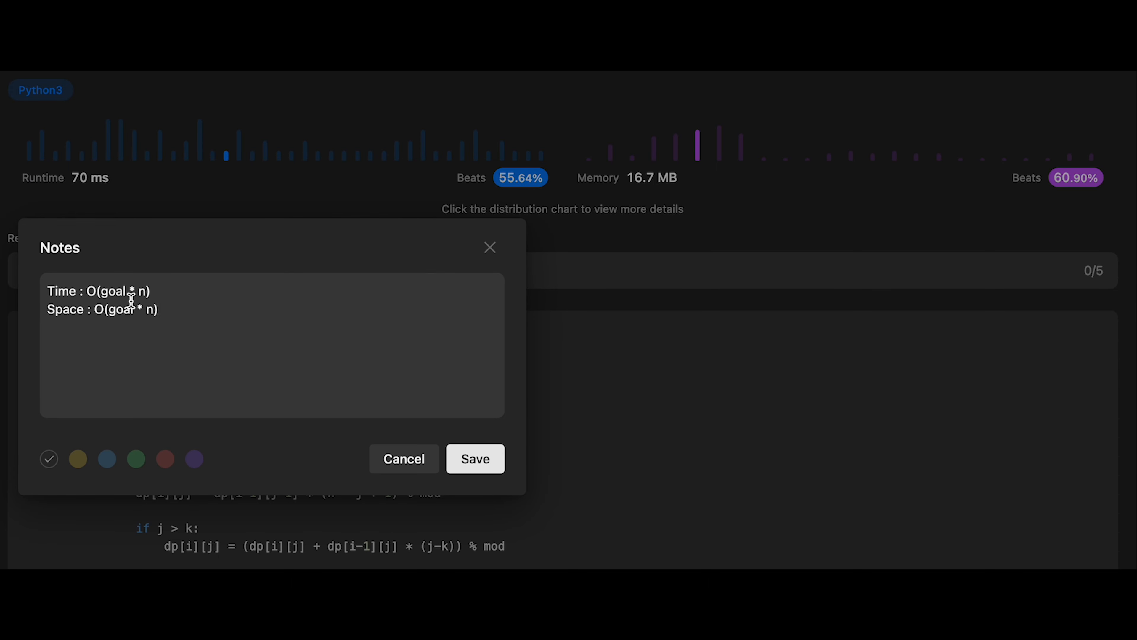
Note Time: O(goal * n) and Space: O(goal * n) on the accepted submission.
{"action": "left_click", "coordinate": [162, 309]}
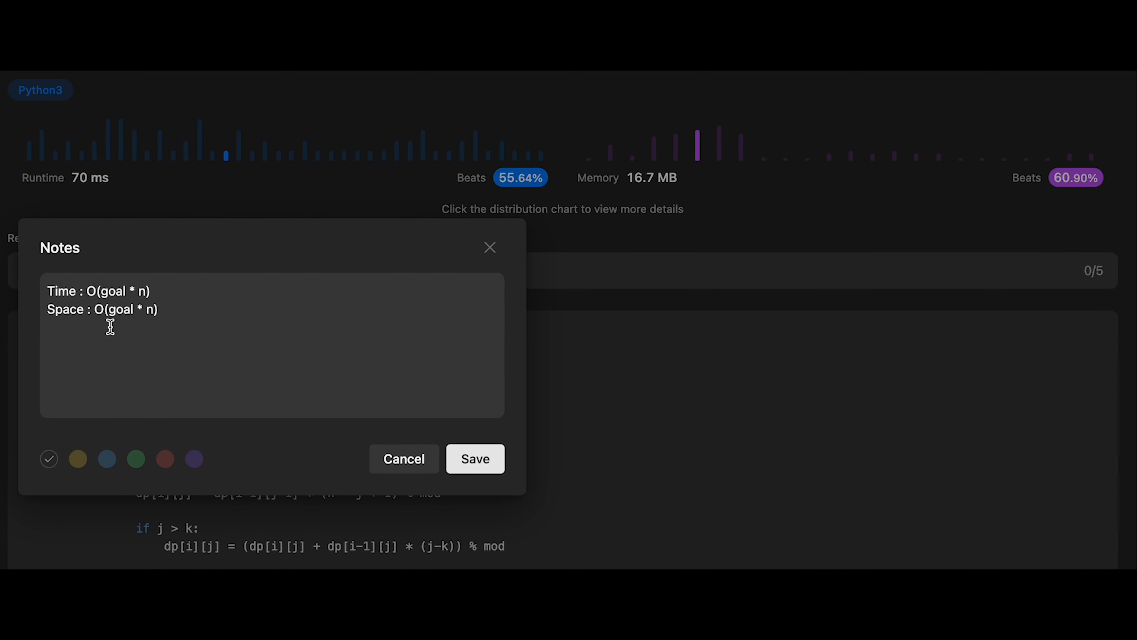
{"action": "mouse_move", "coordinate": [150, 326]}
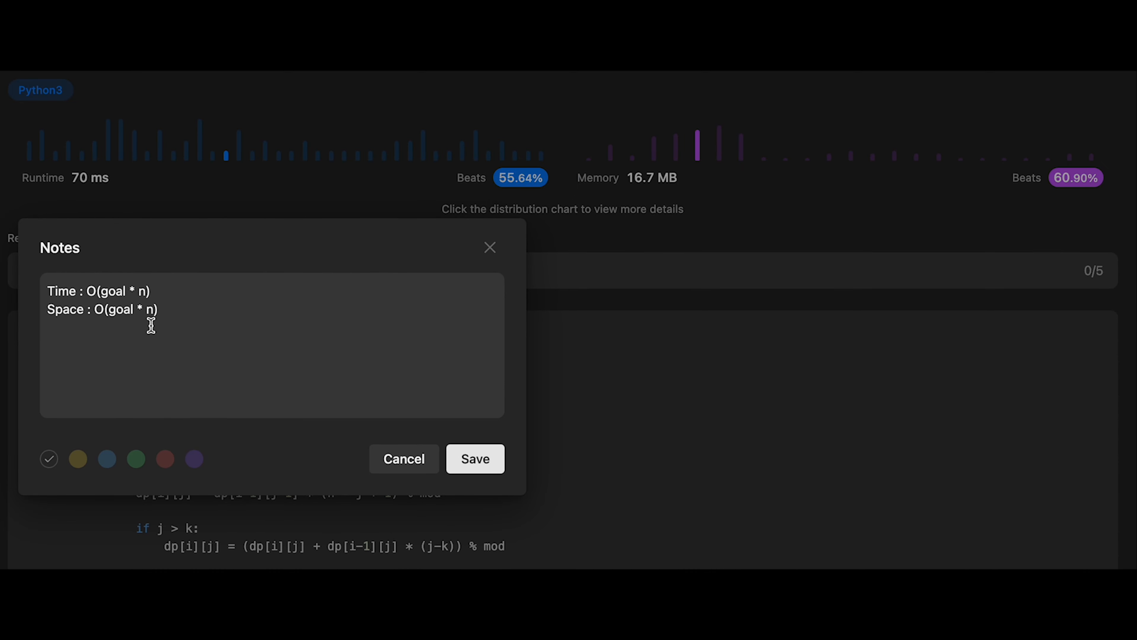